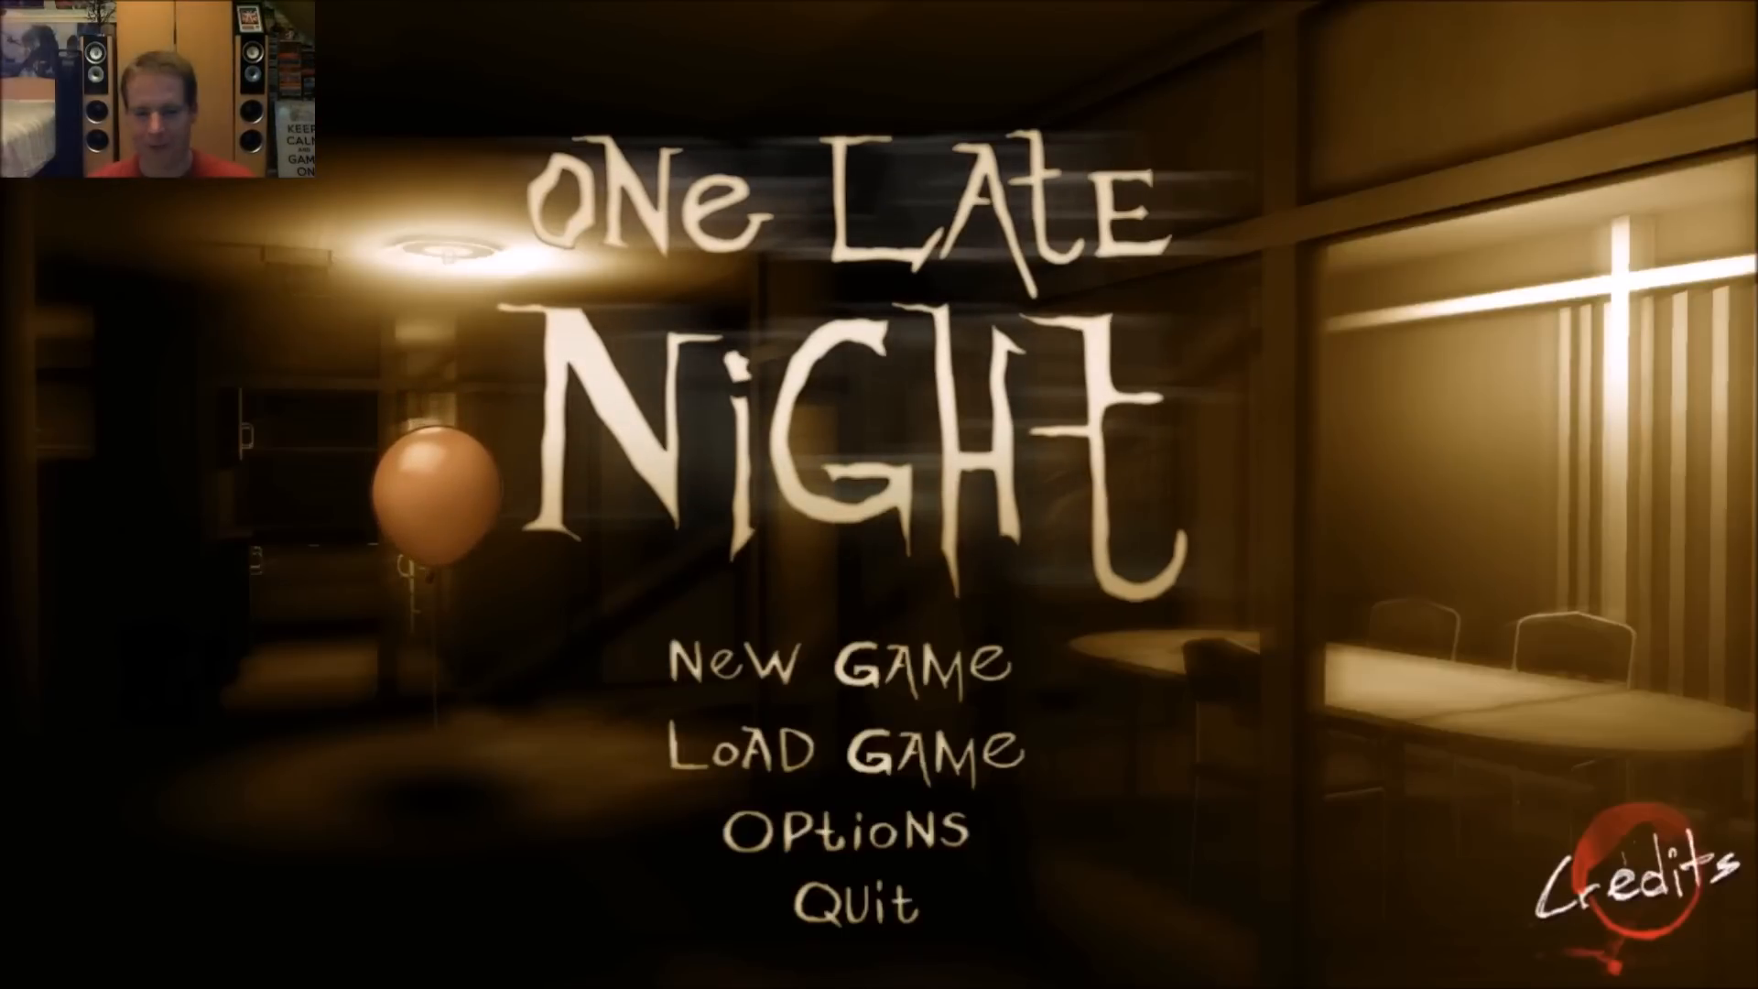
left_click(843, 664)
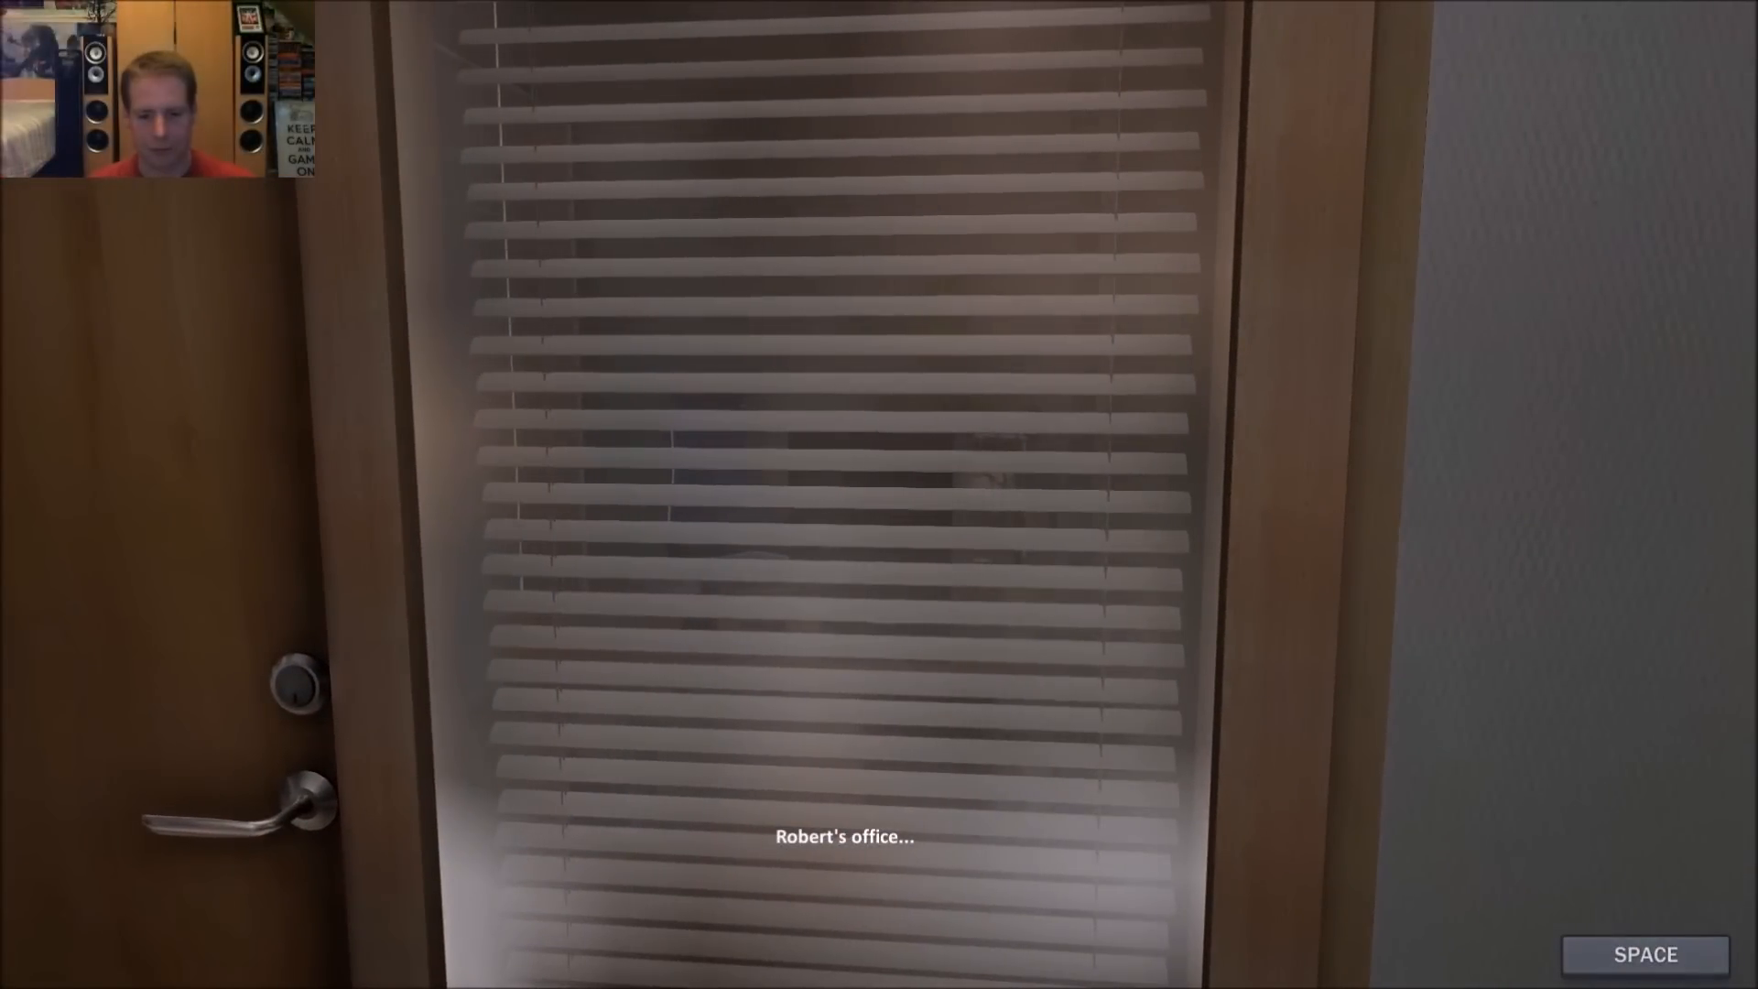
key("space")
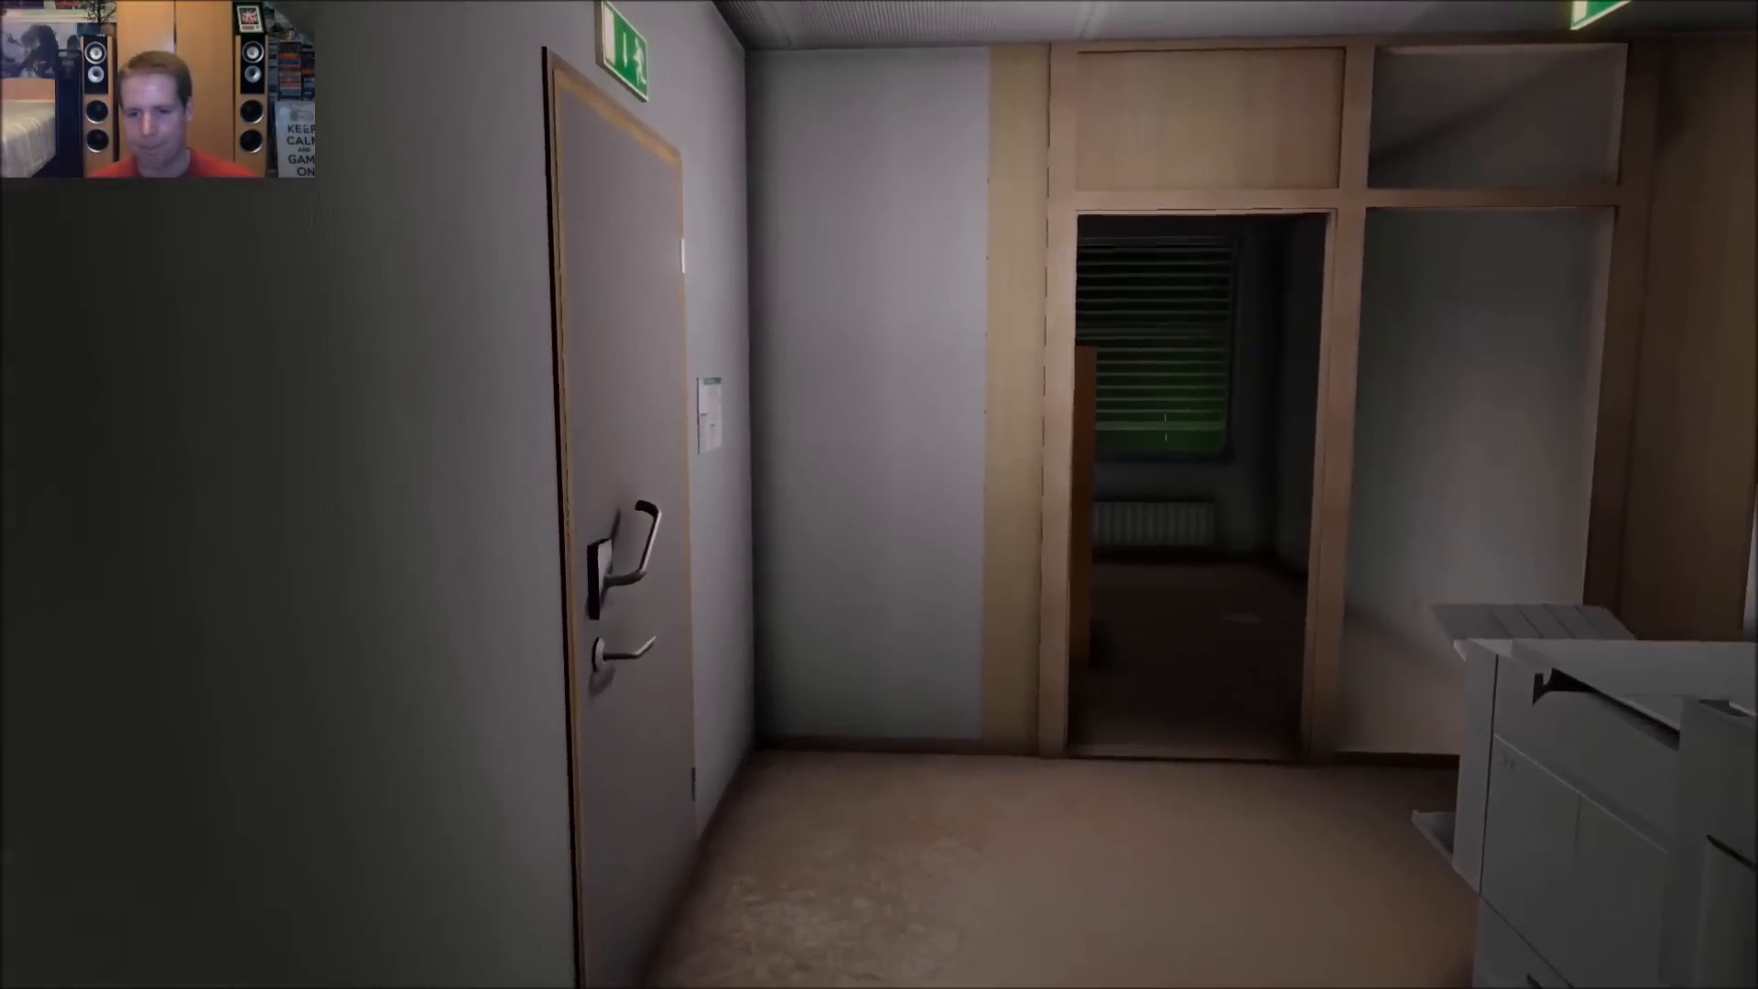
mouse_move(879, 494)
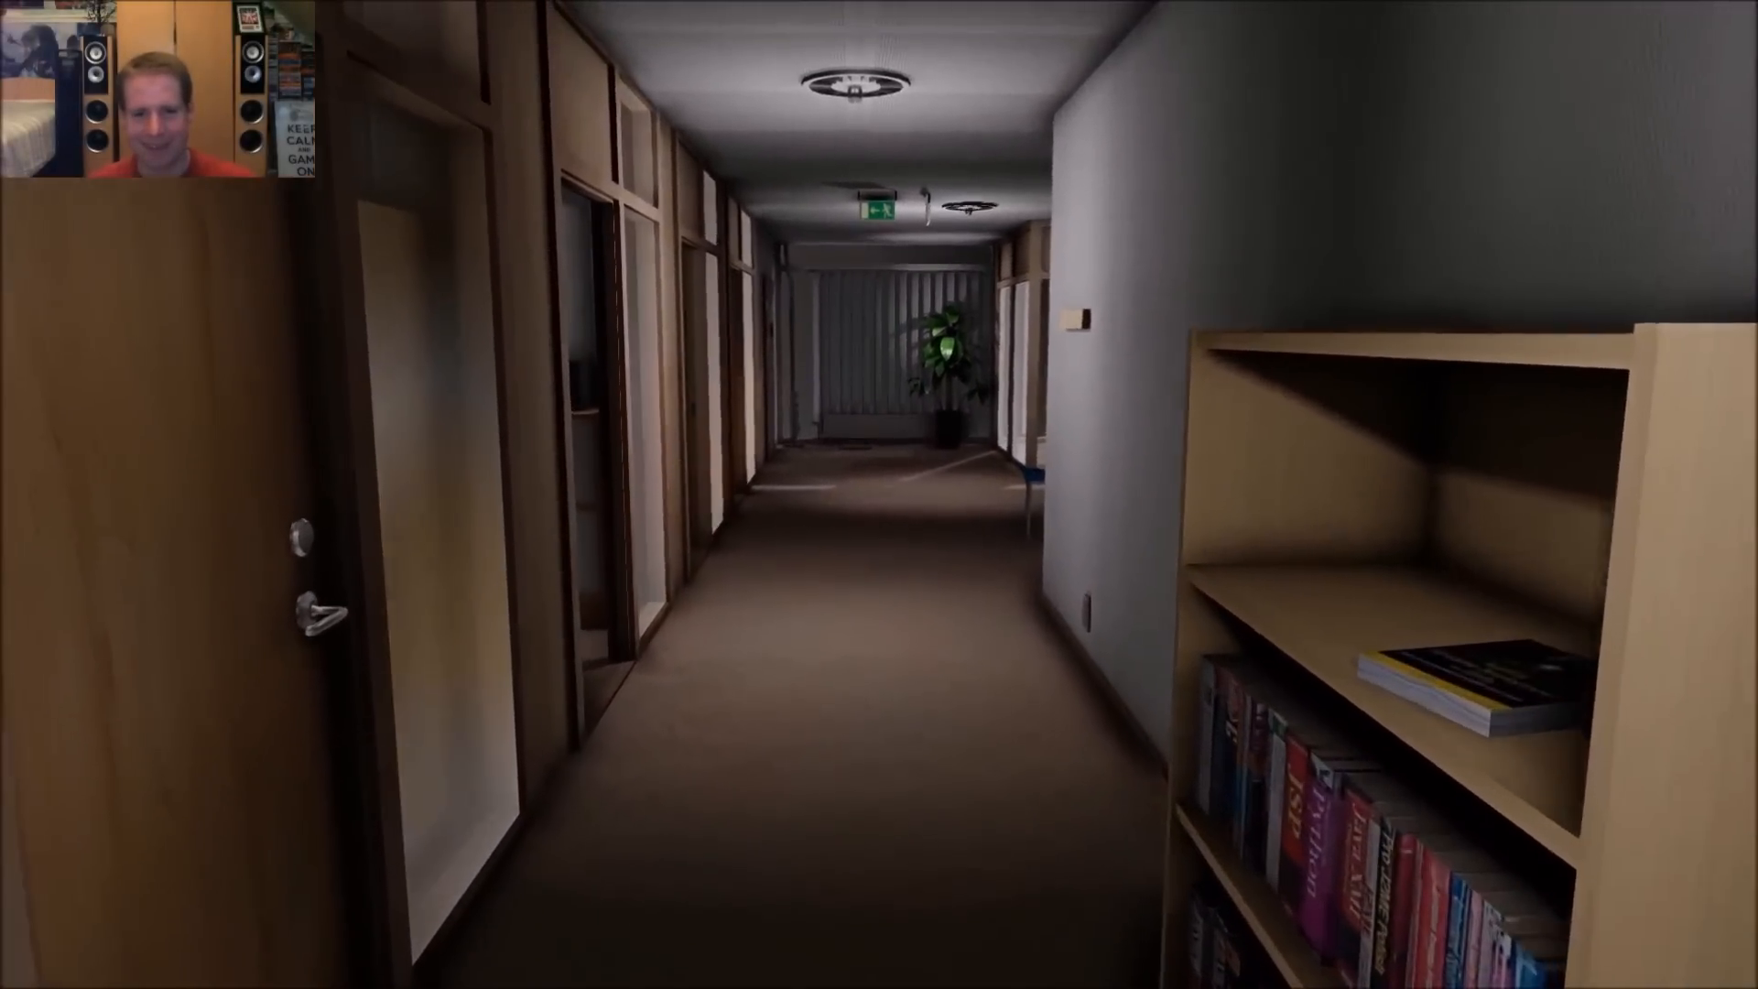
key("w")
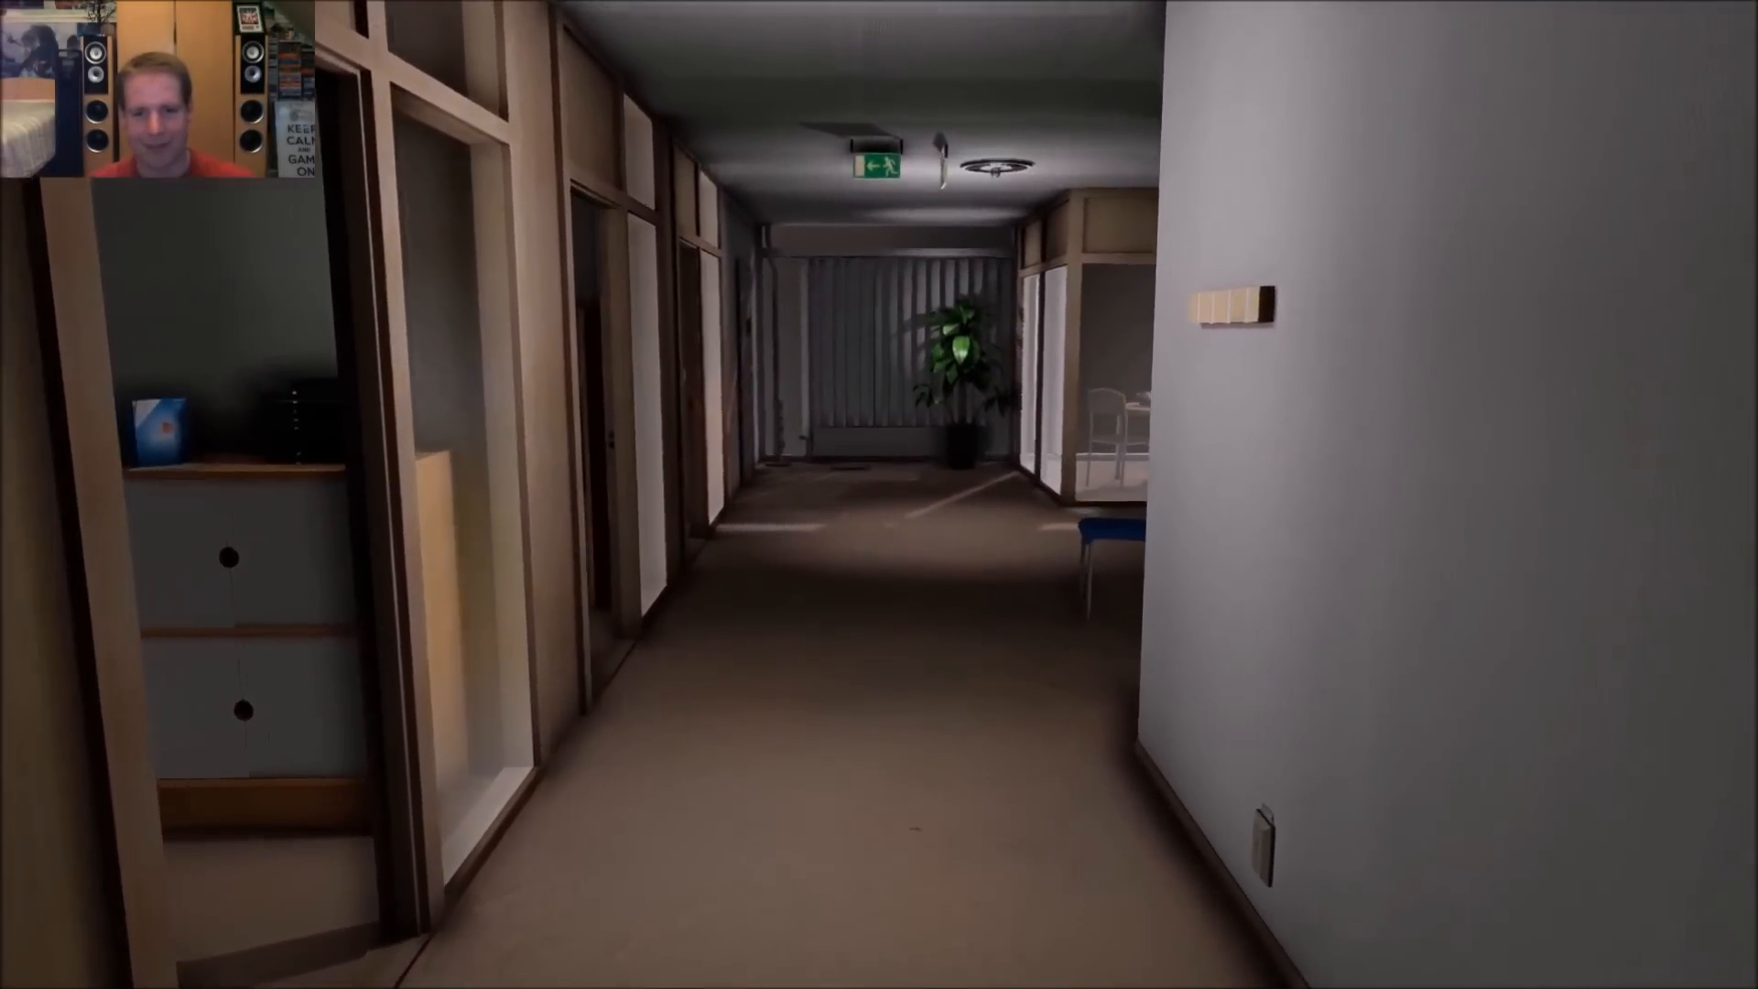
key("w")
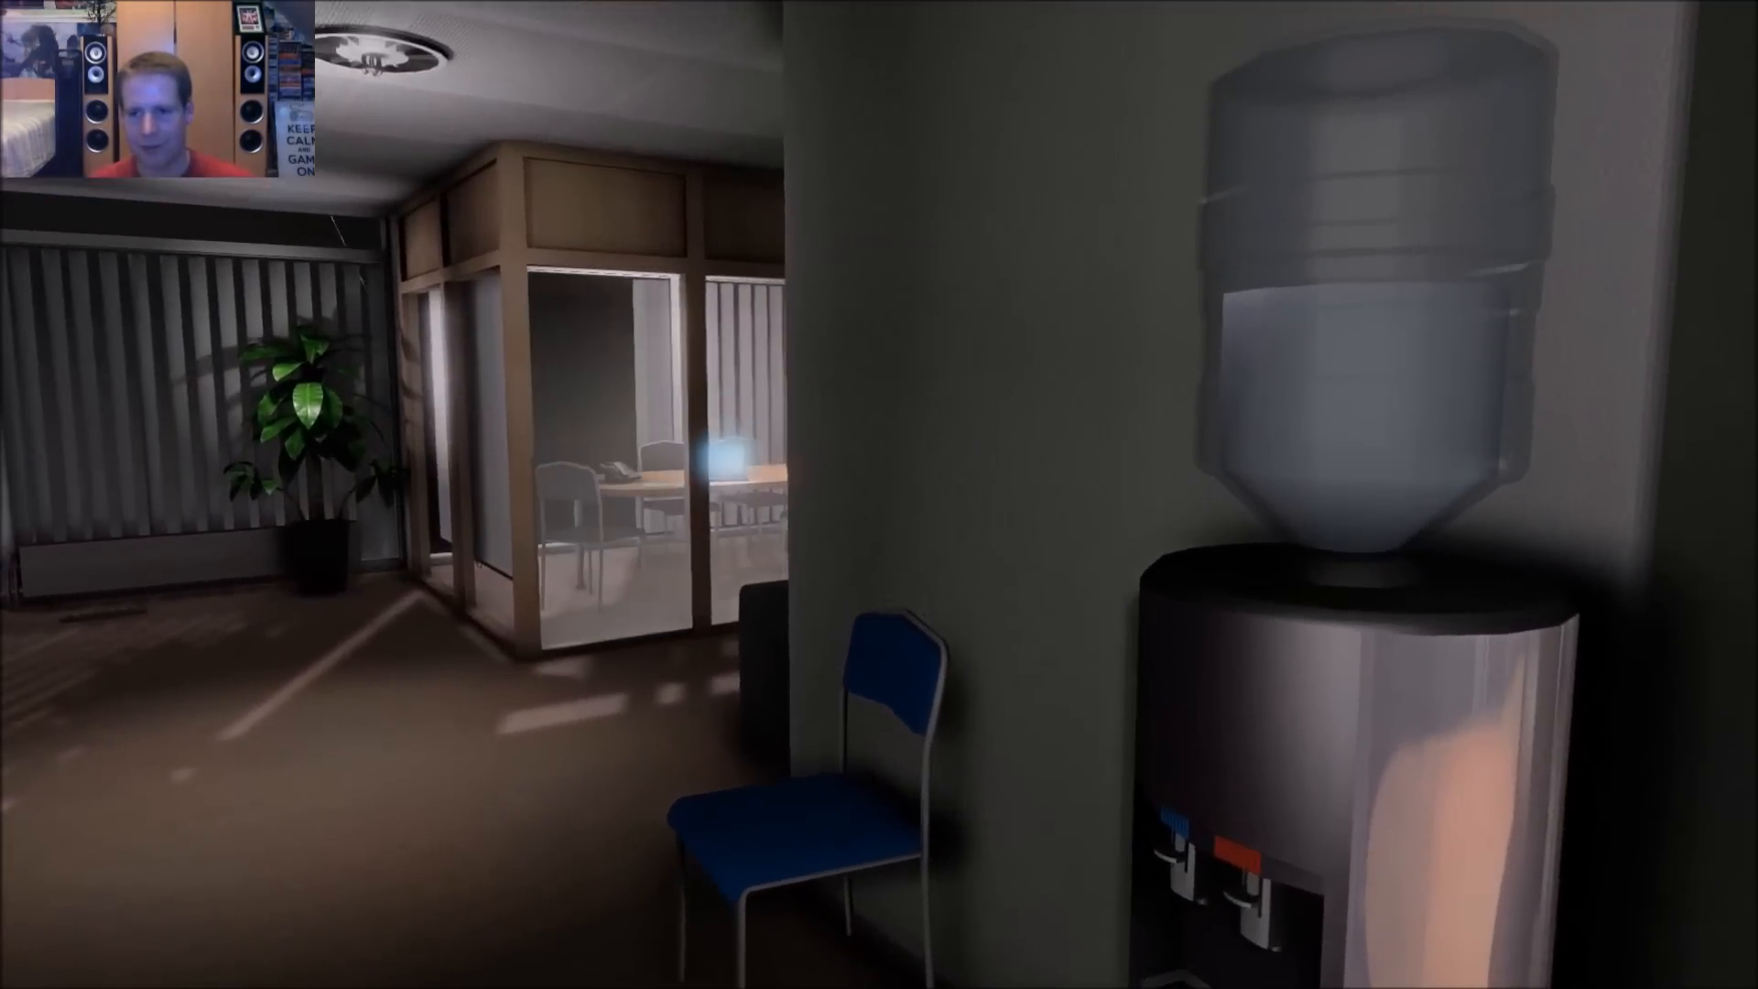
mouse_move(879, 495)
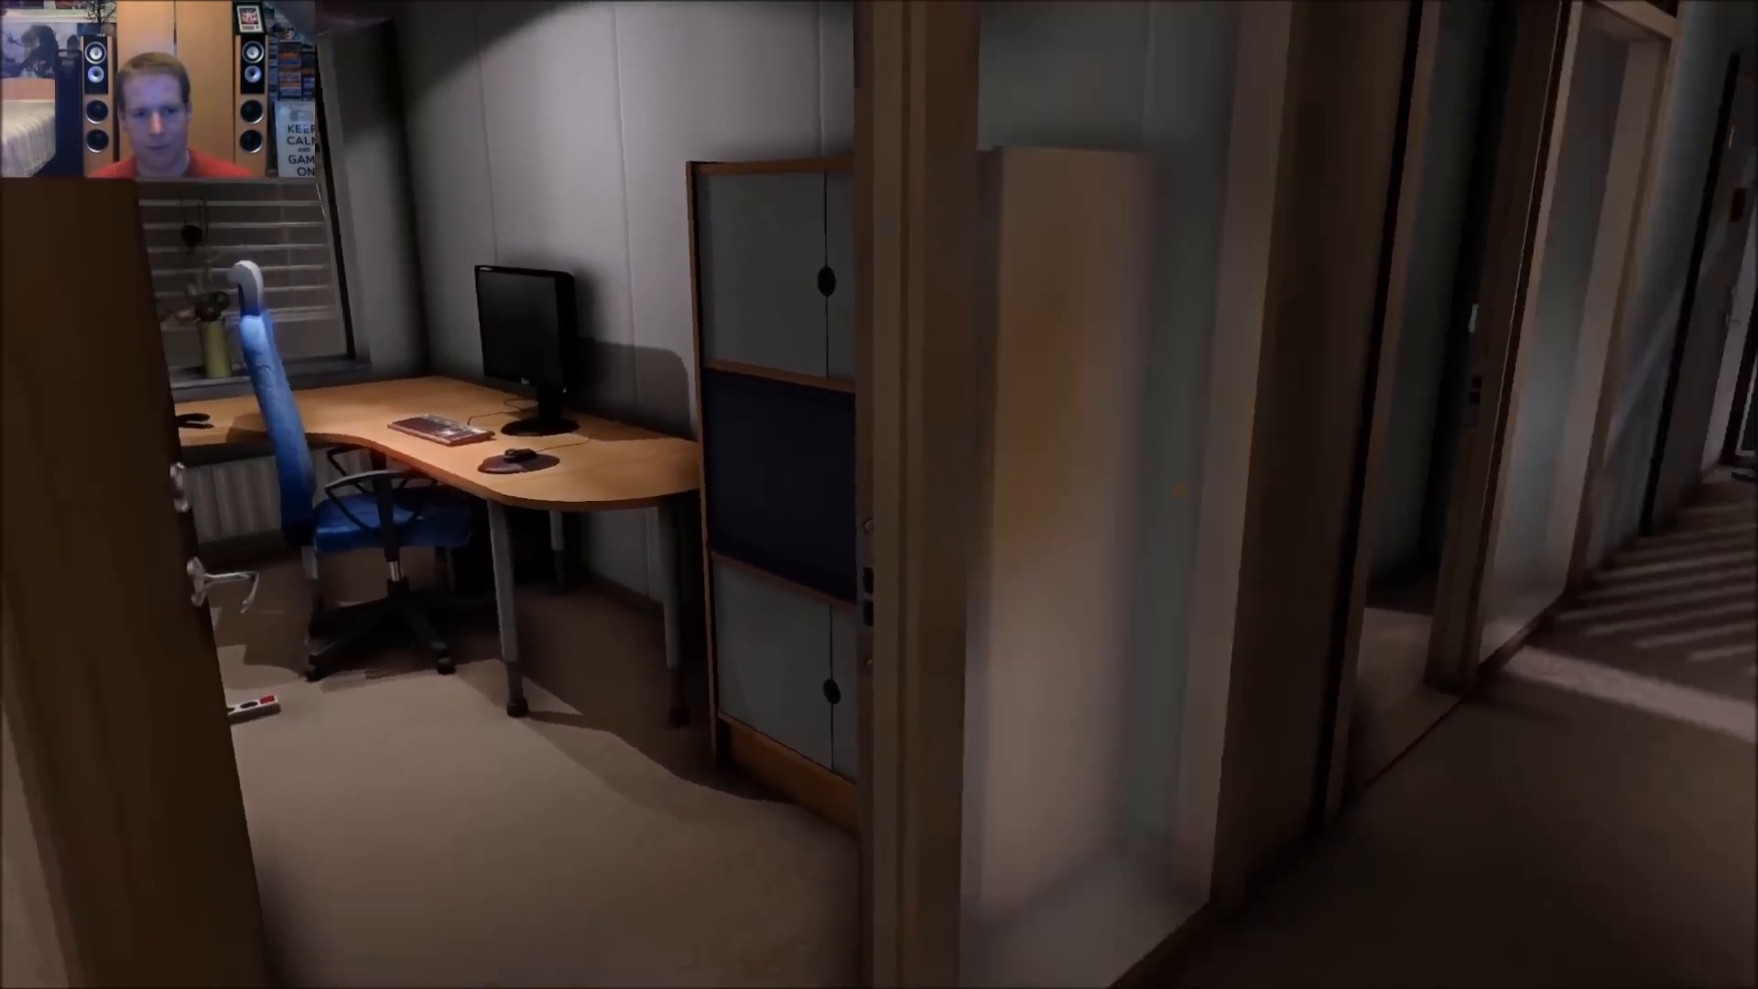
mouse_move(879, 494)
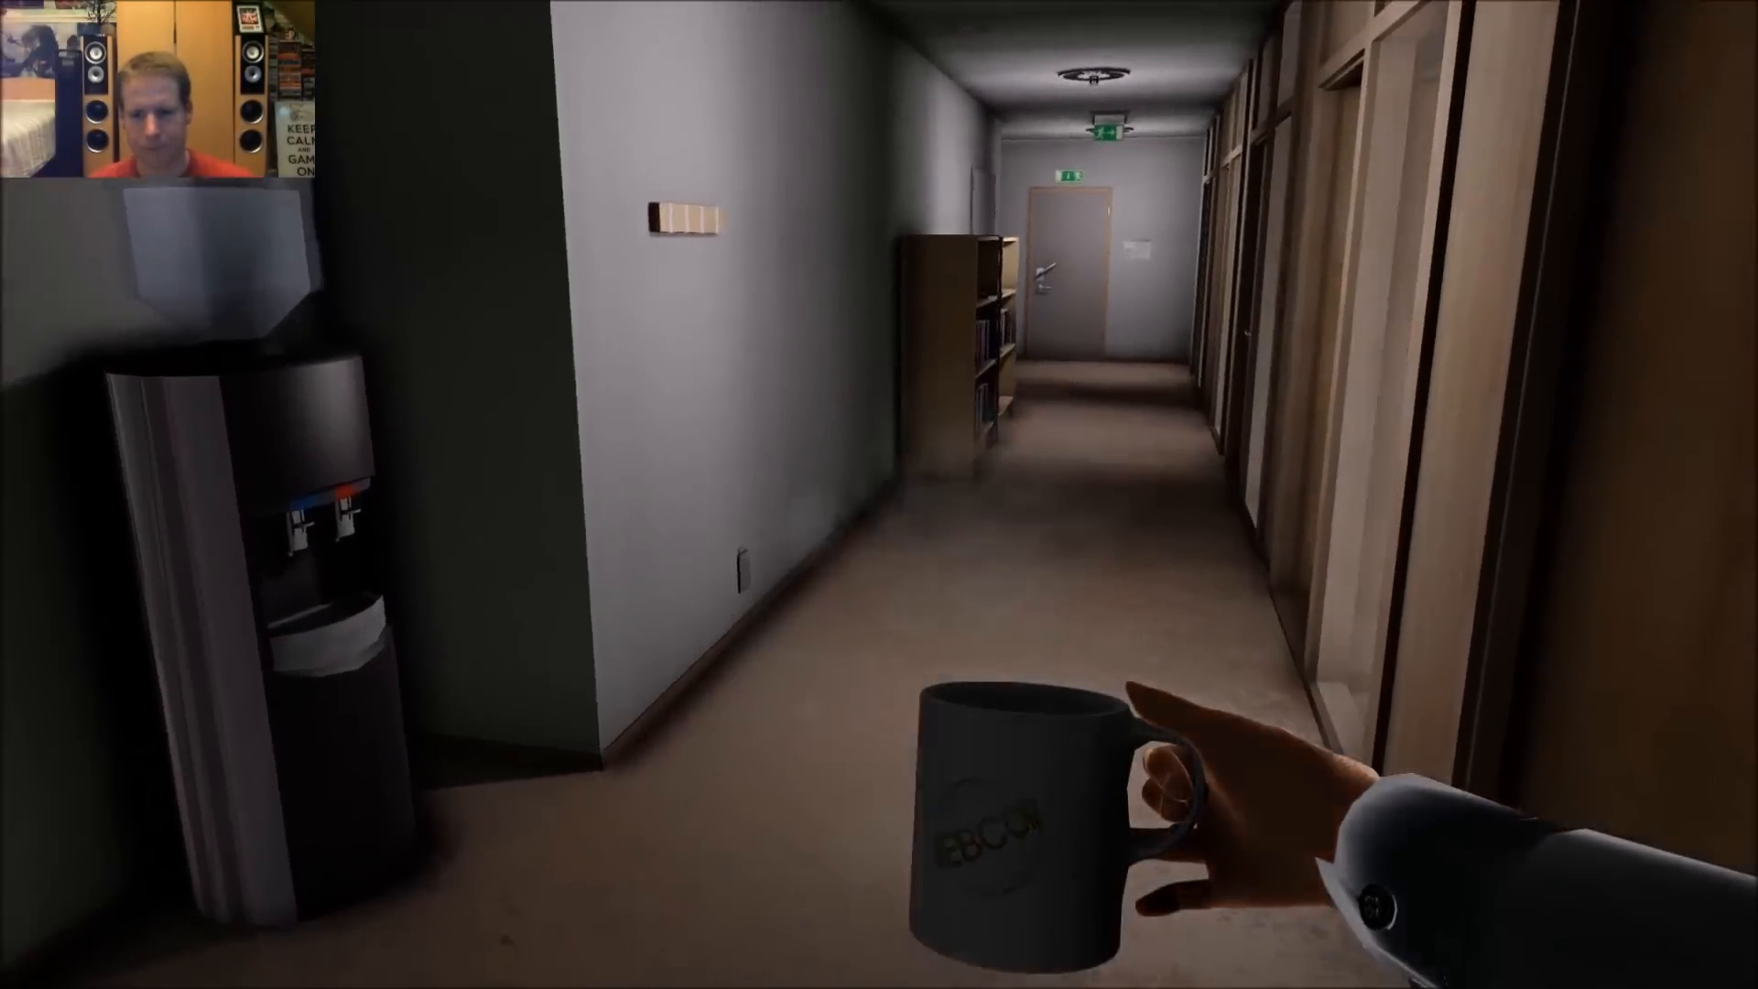
key("w")
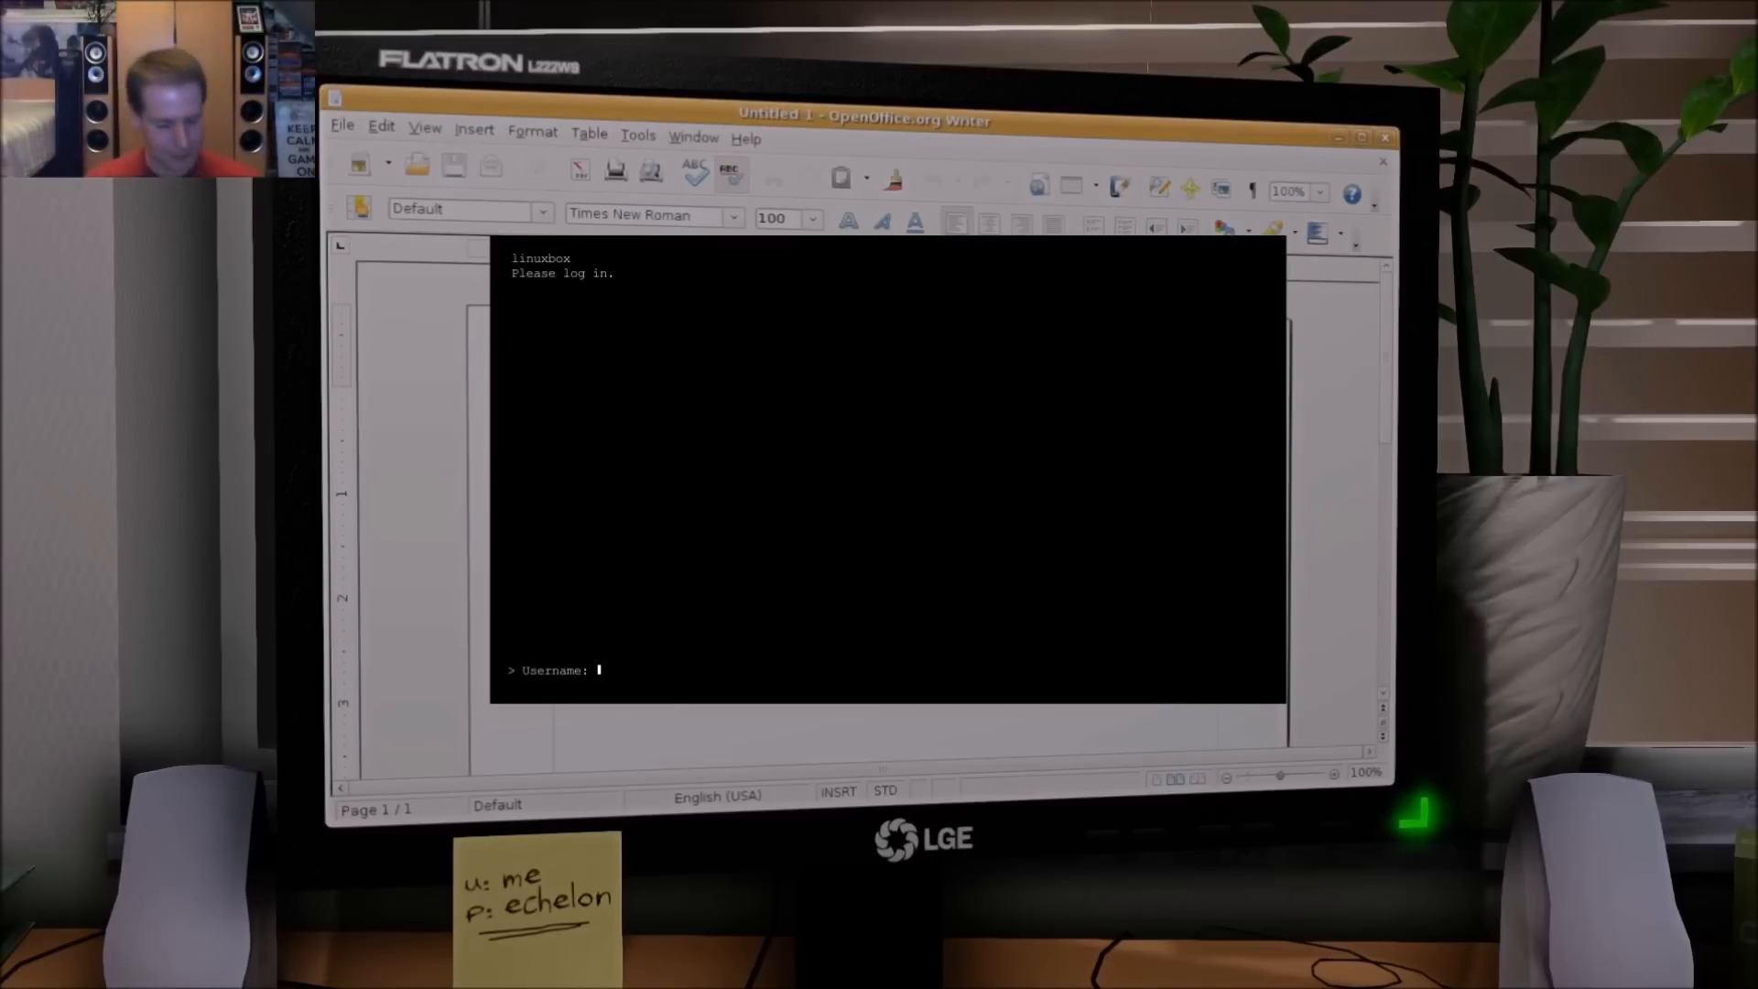
type("me")
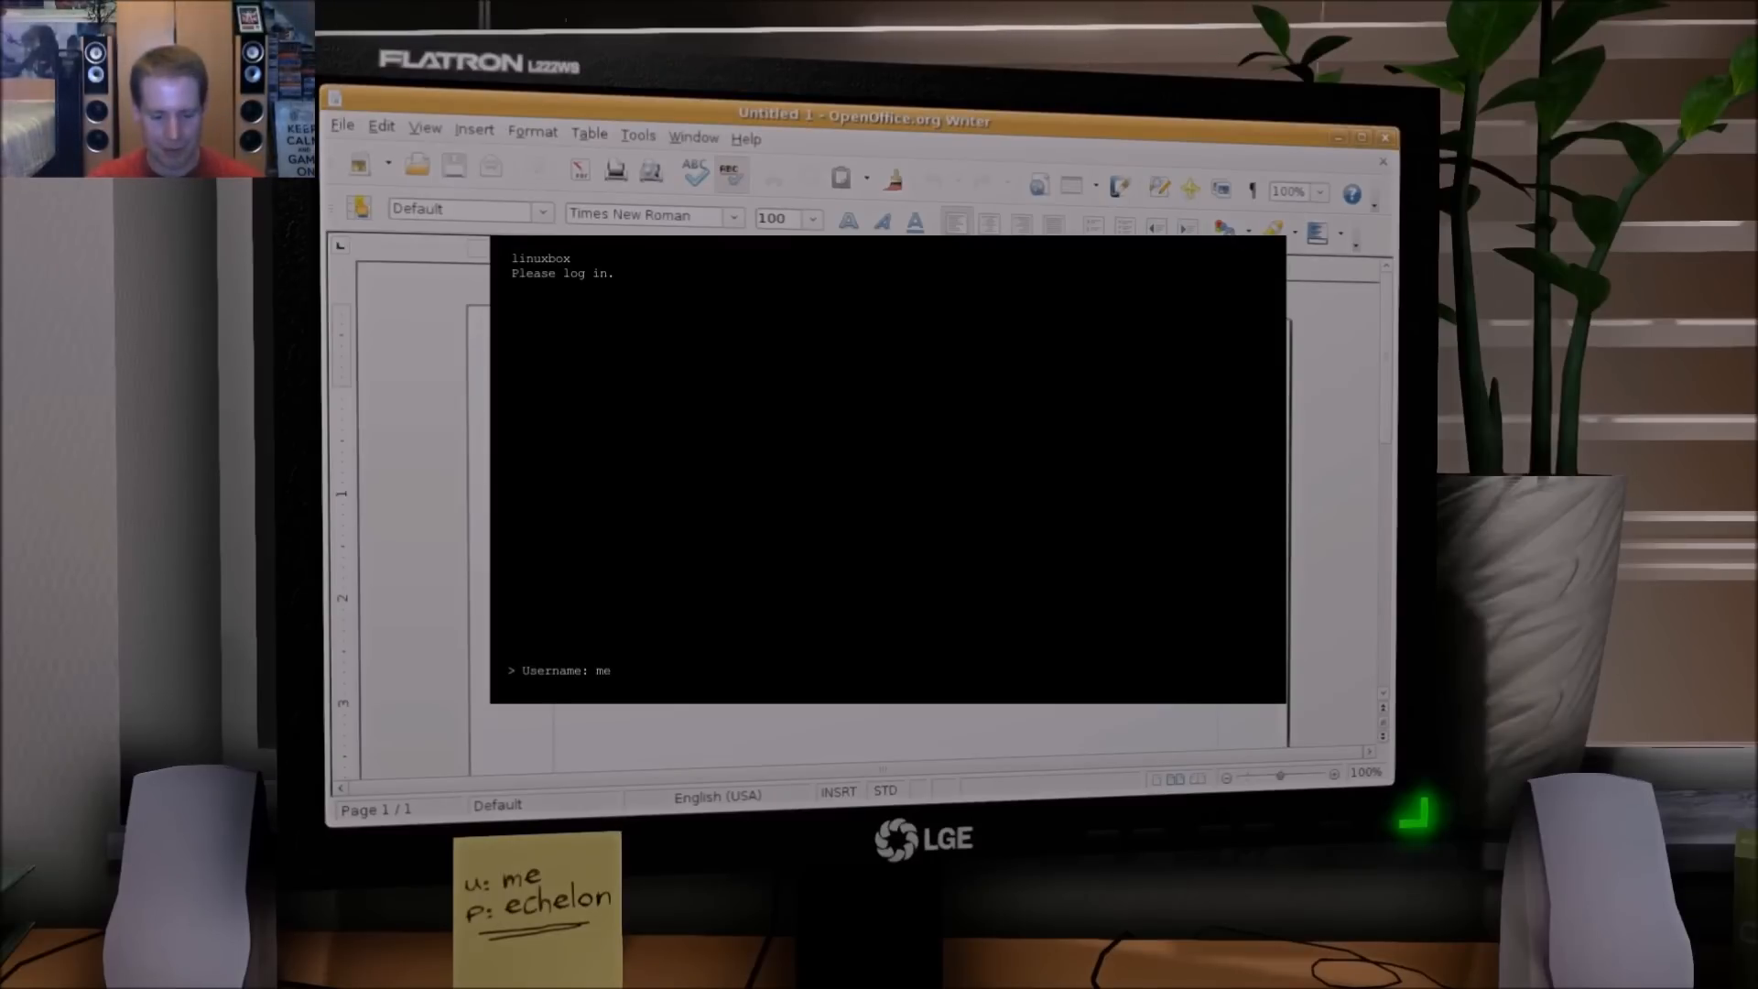
key("Return")
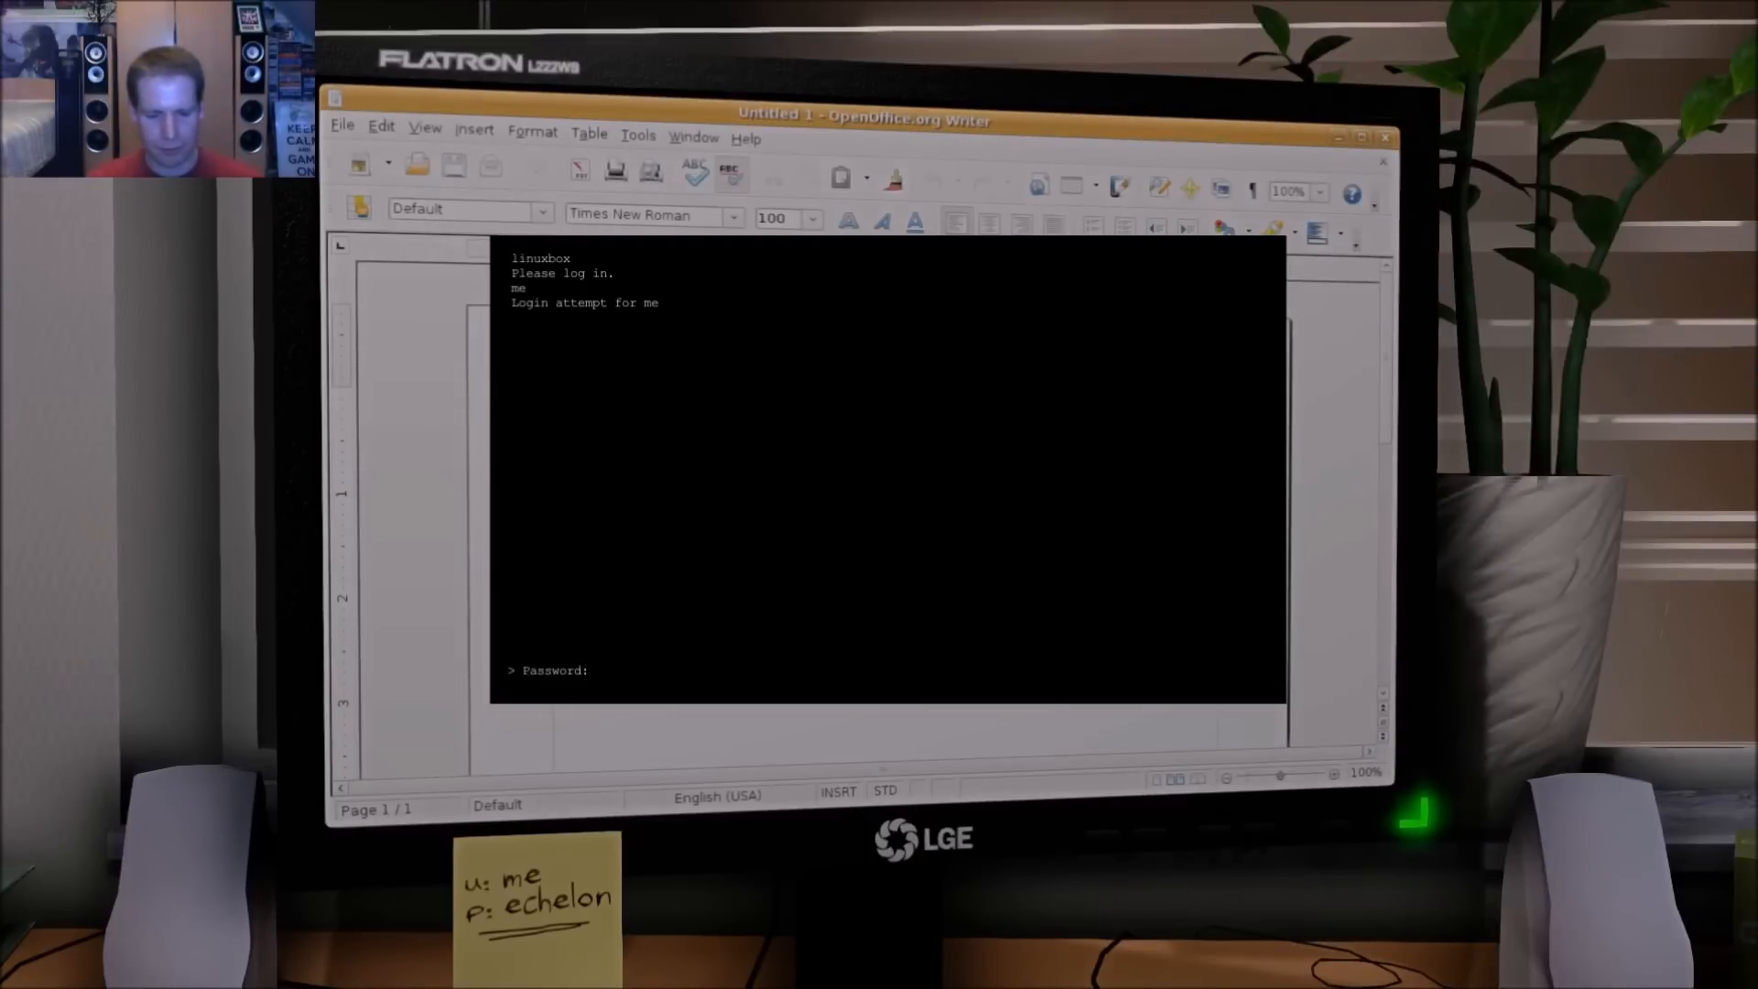
type("echelon")
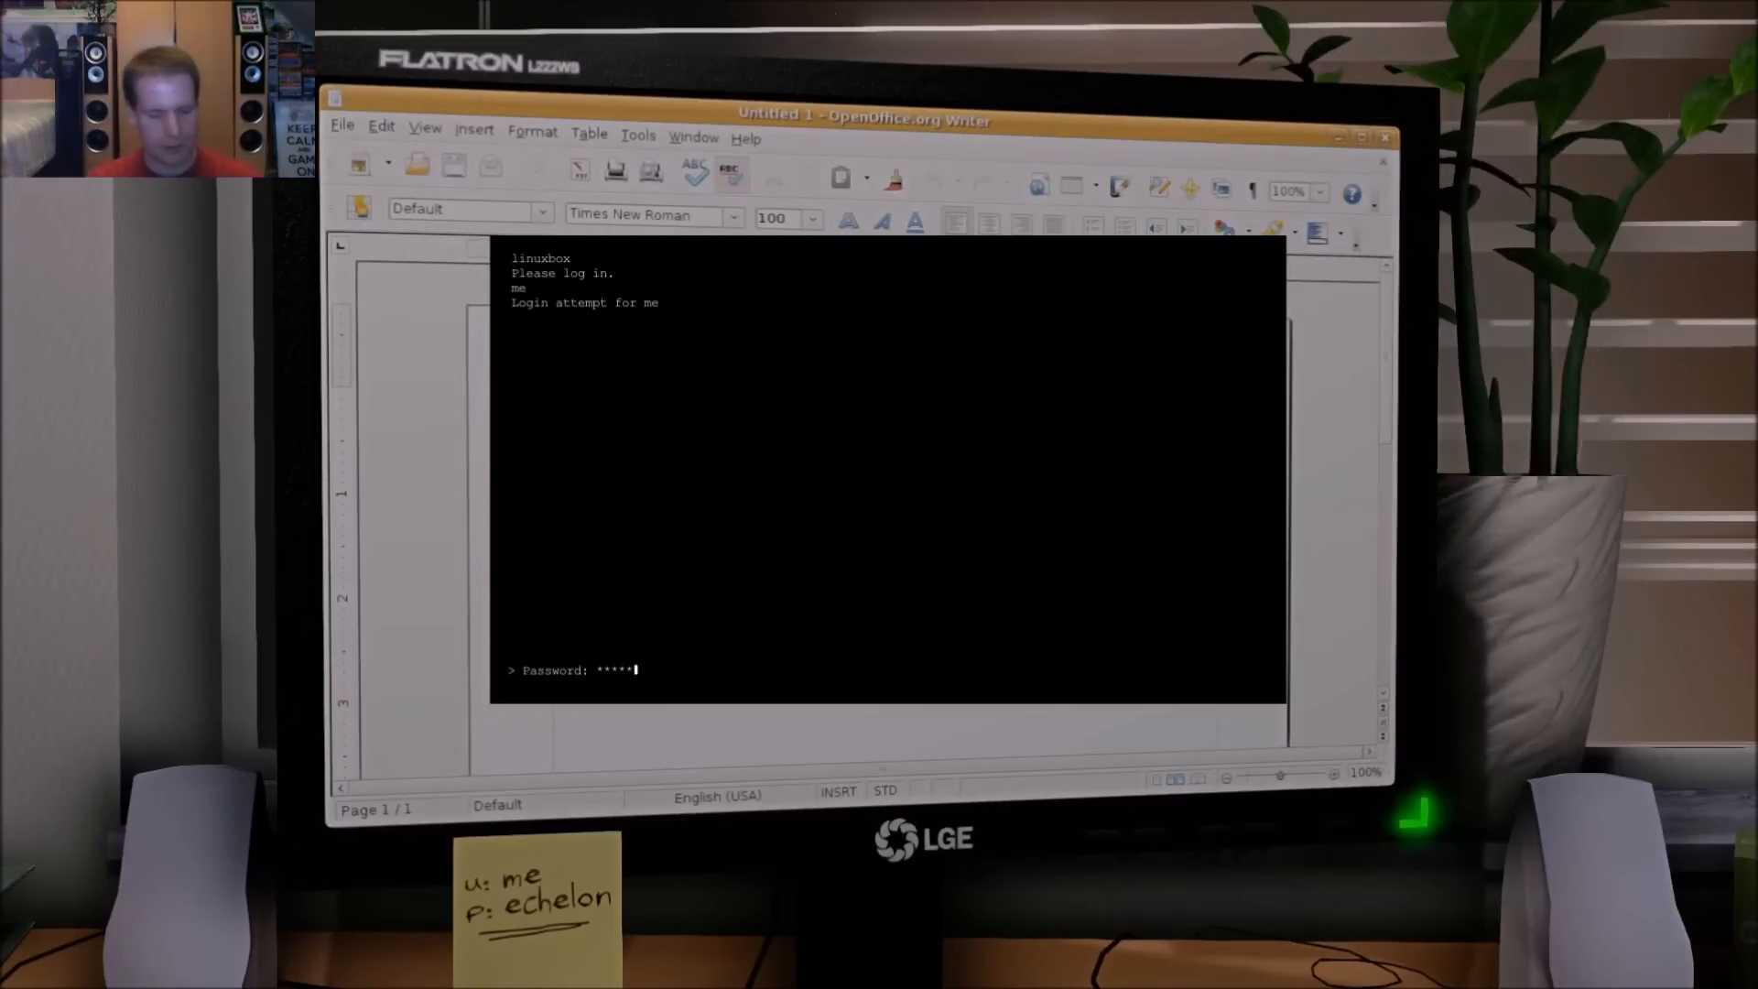
key("Return")
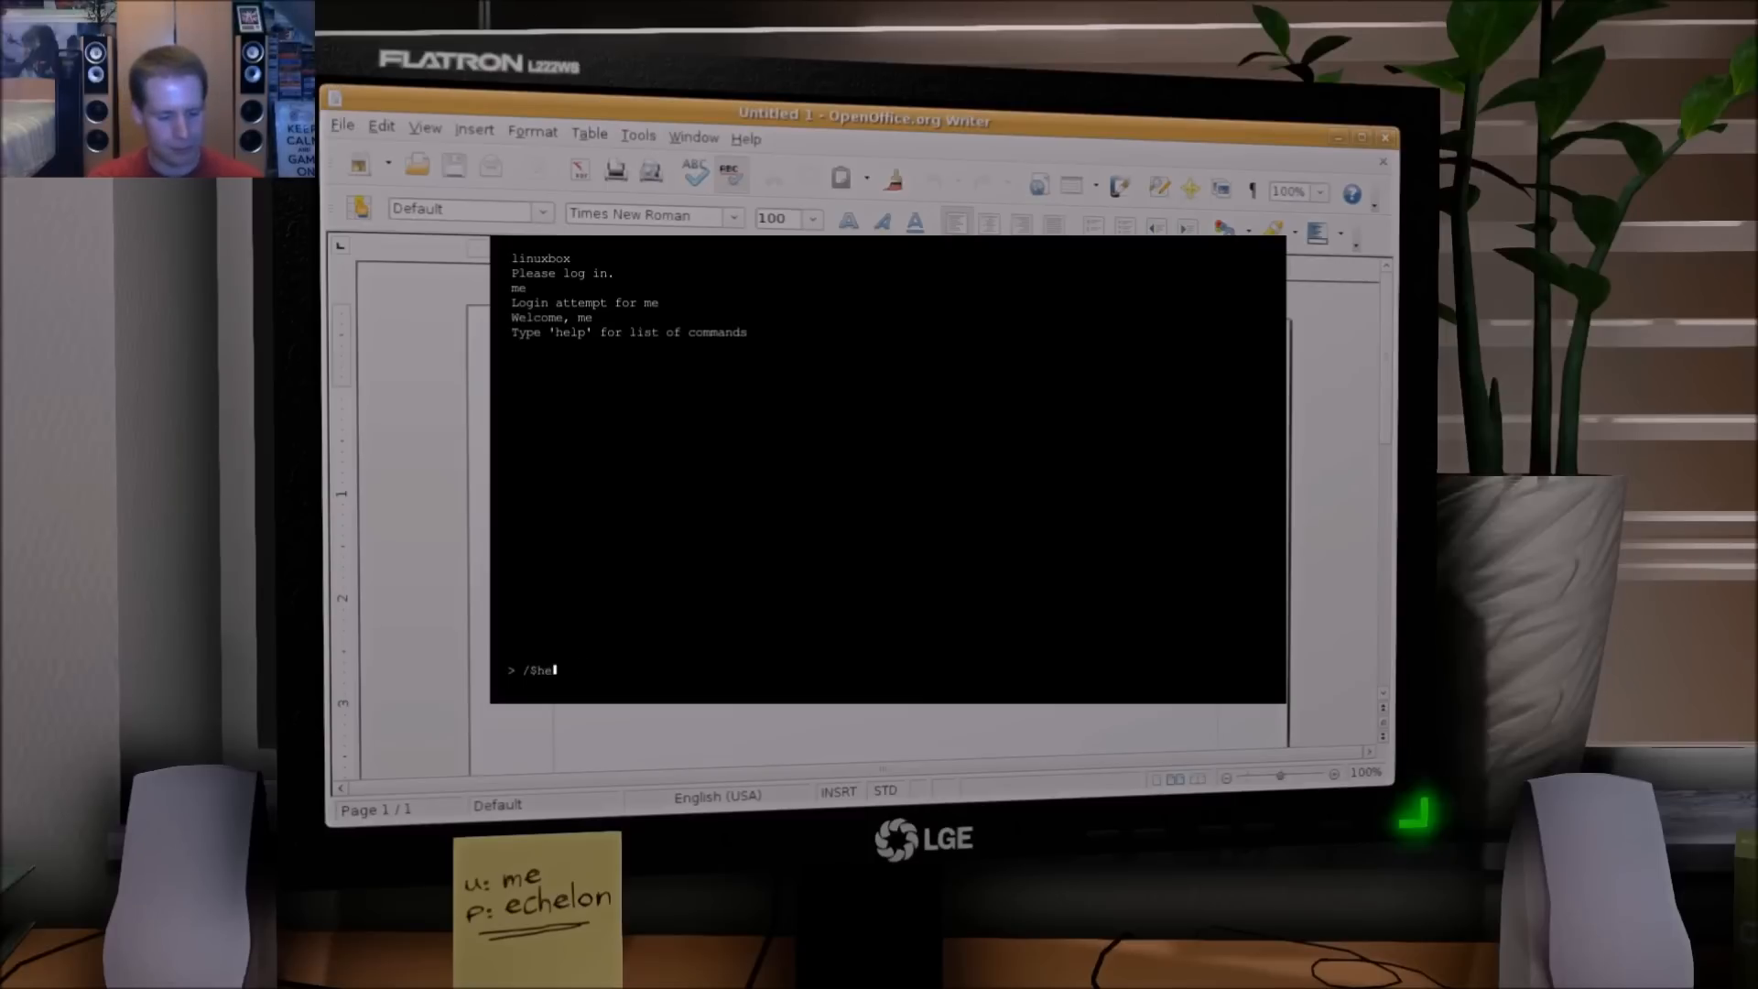
key("Return")
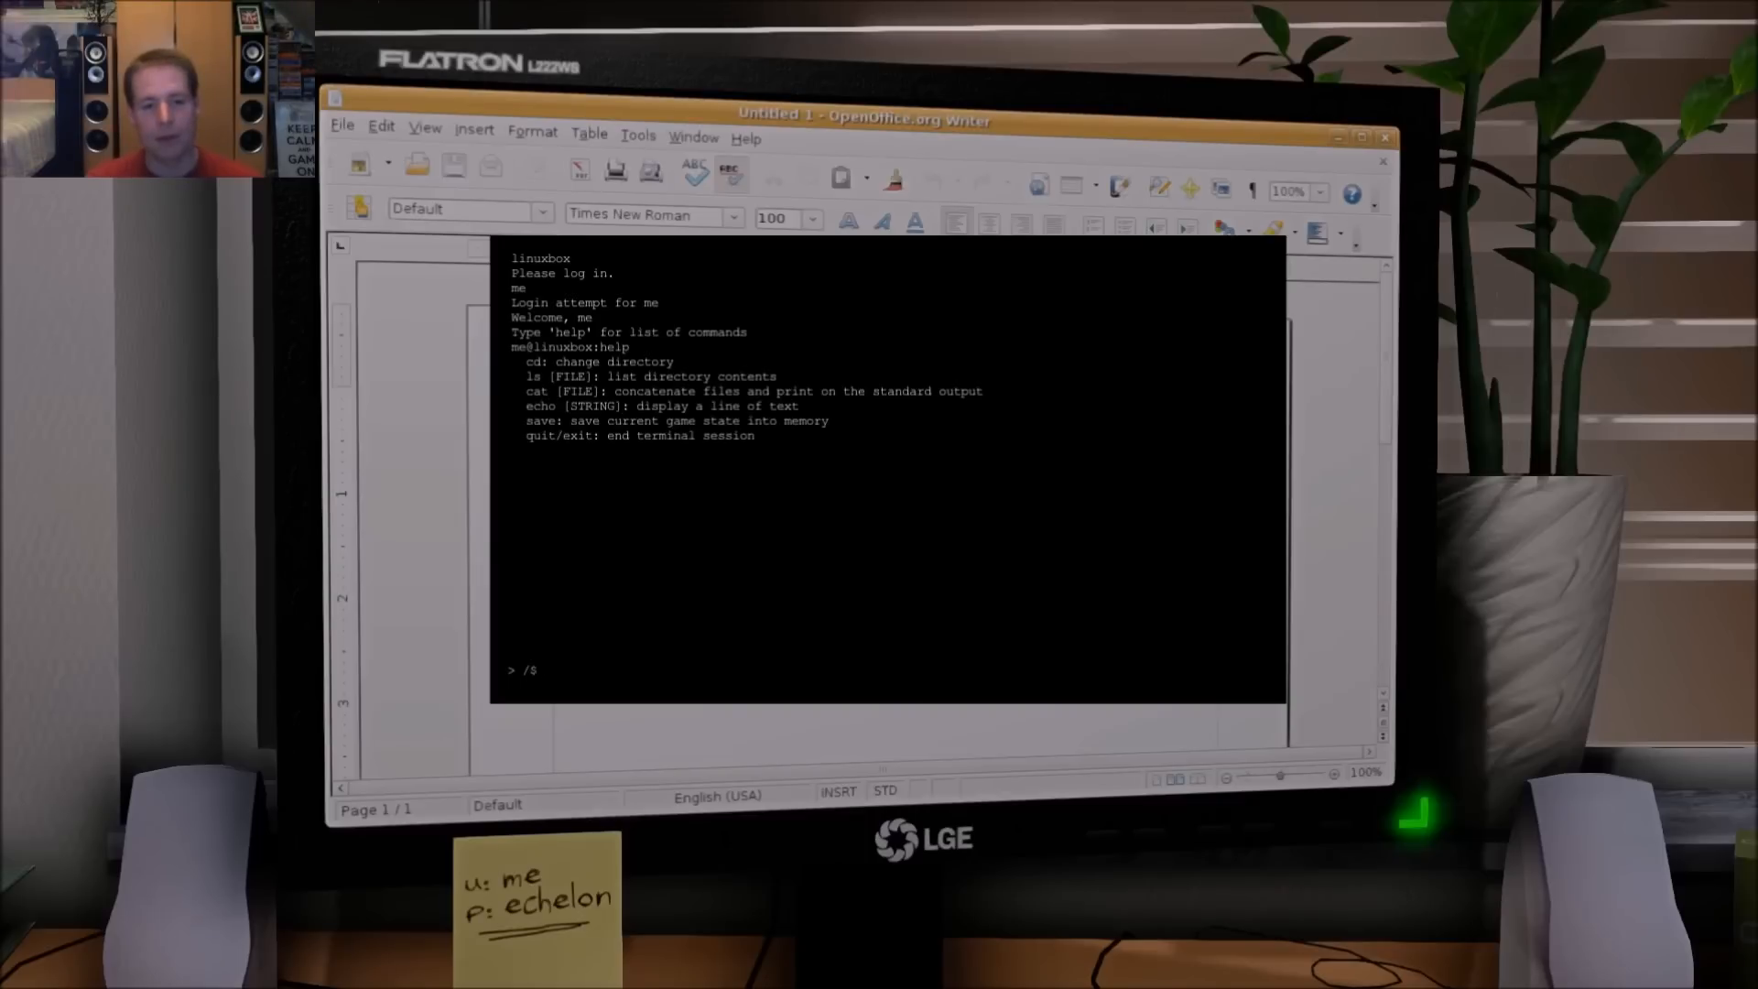
type("sa")
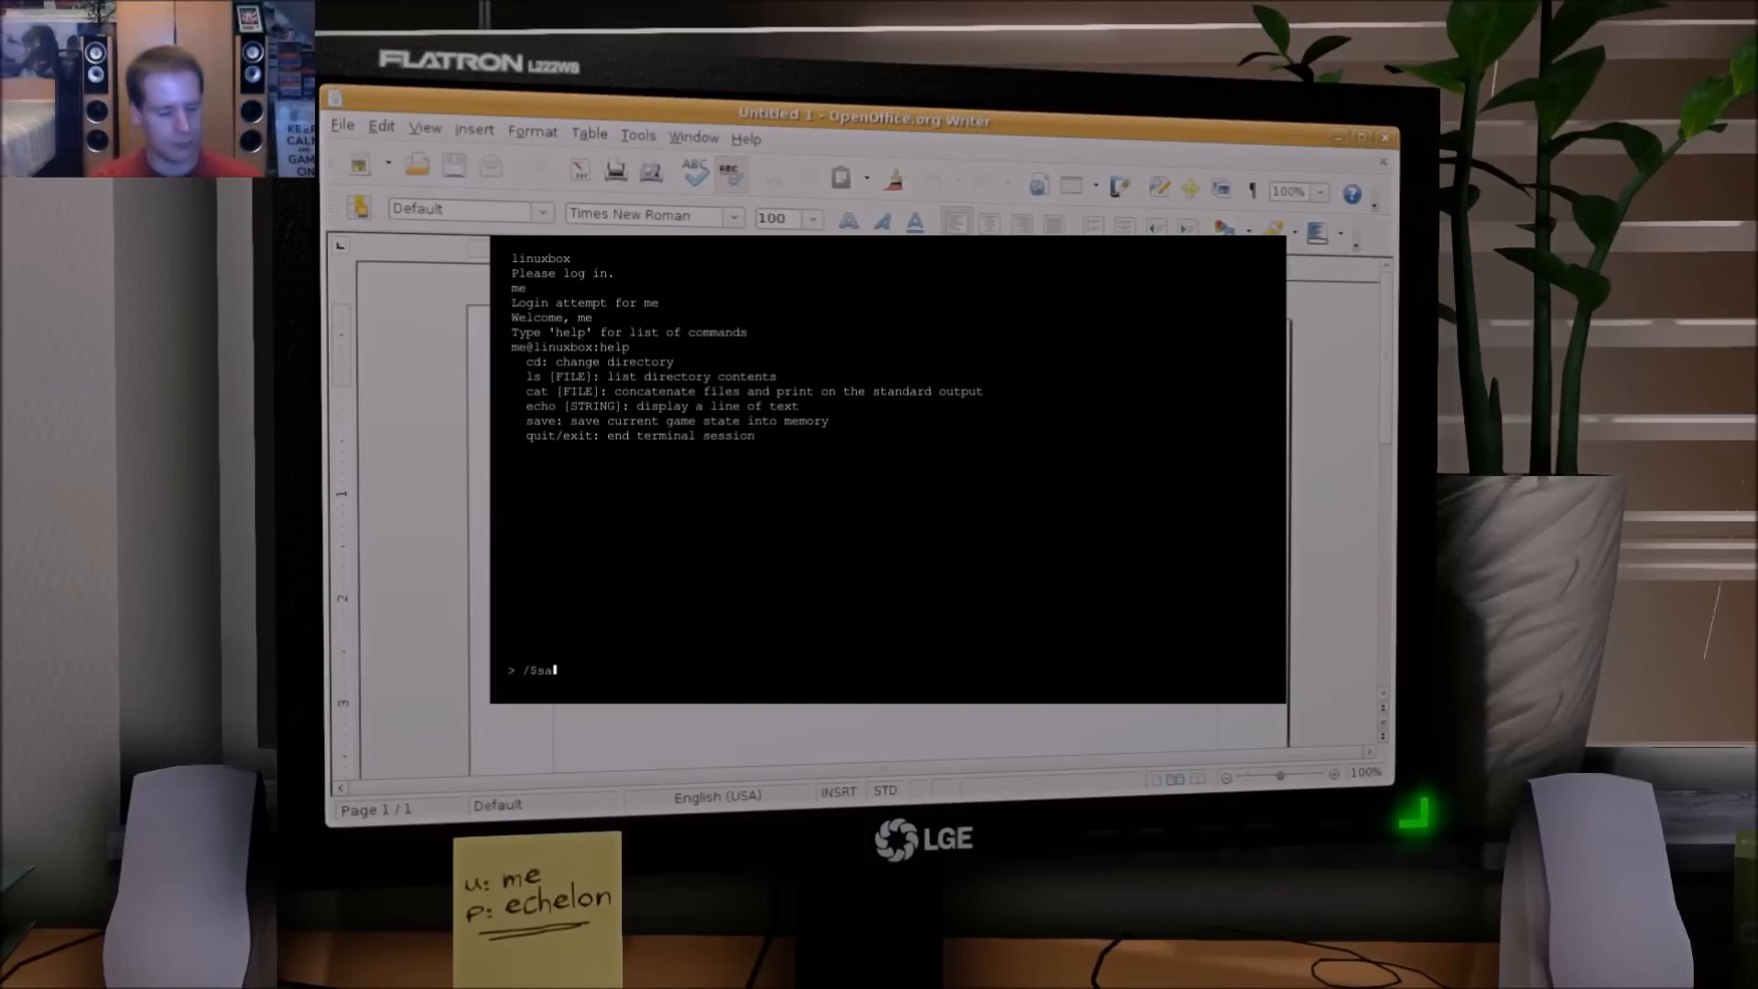
key("Return")
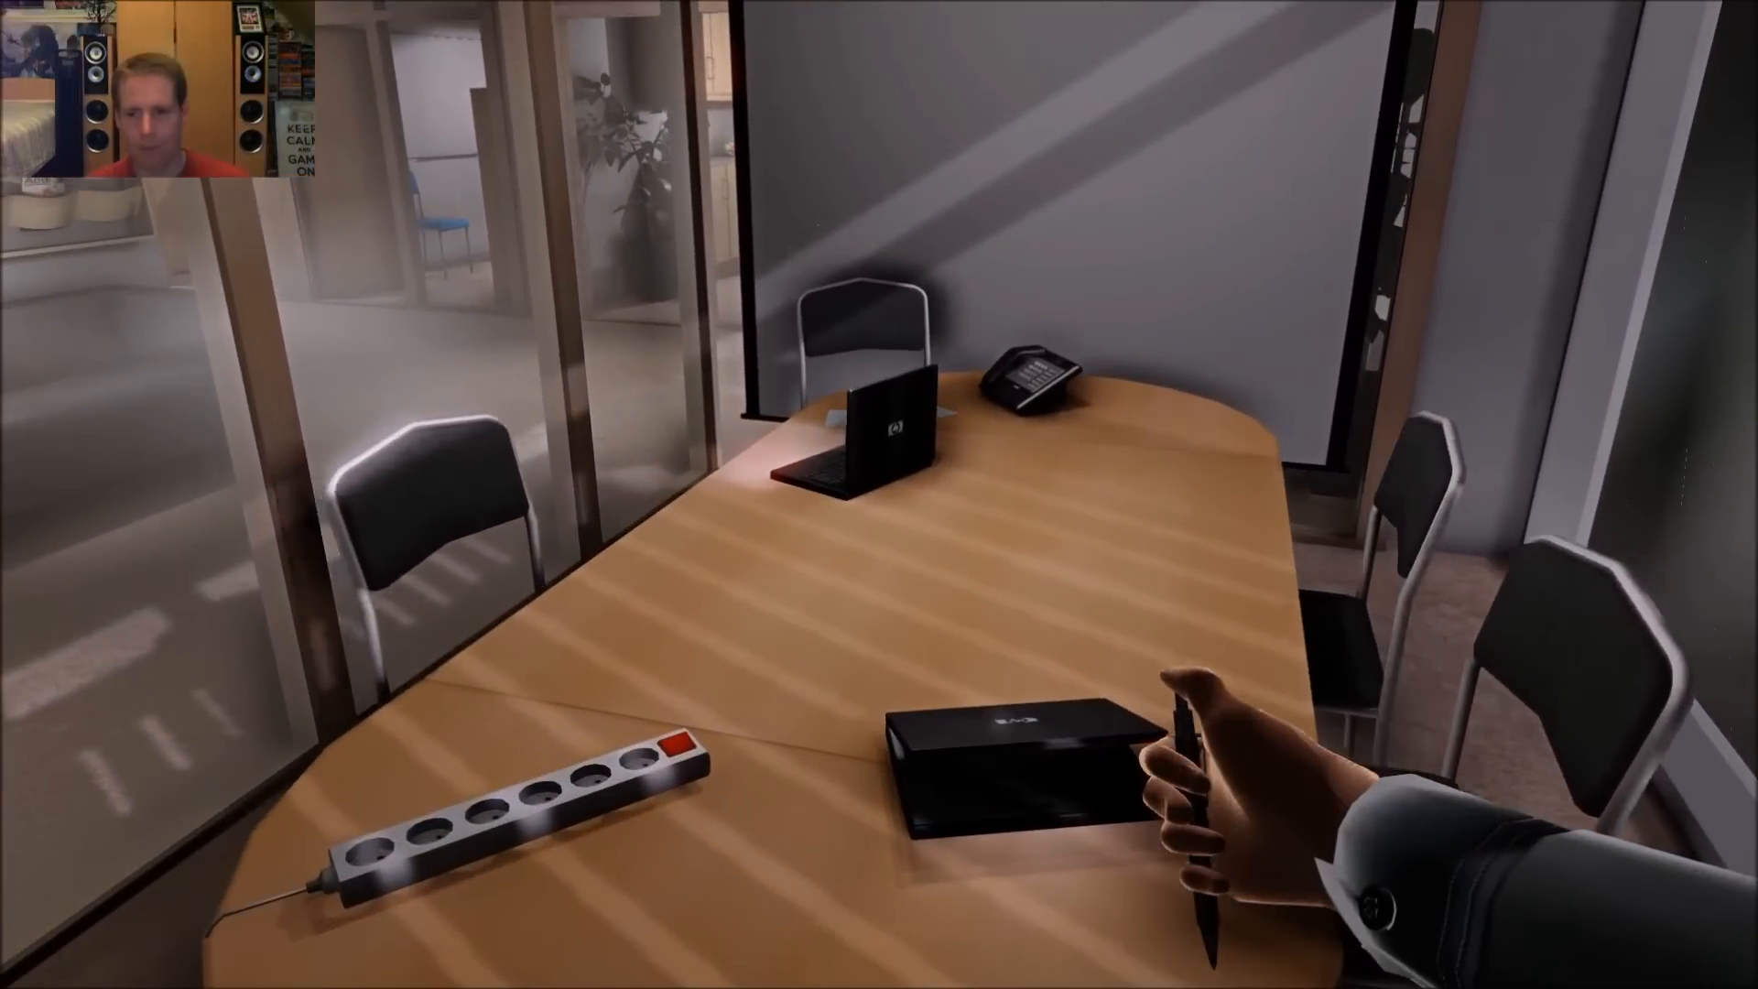
mouse_move(879, 494)
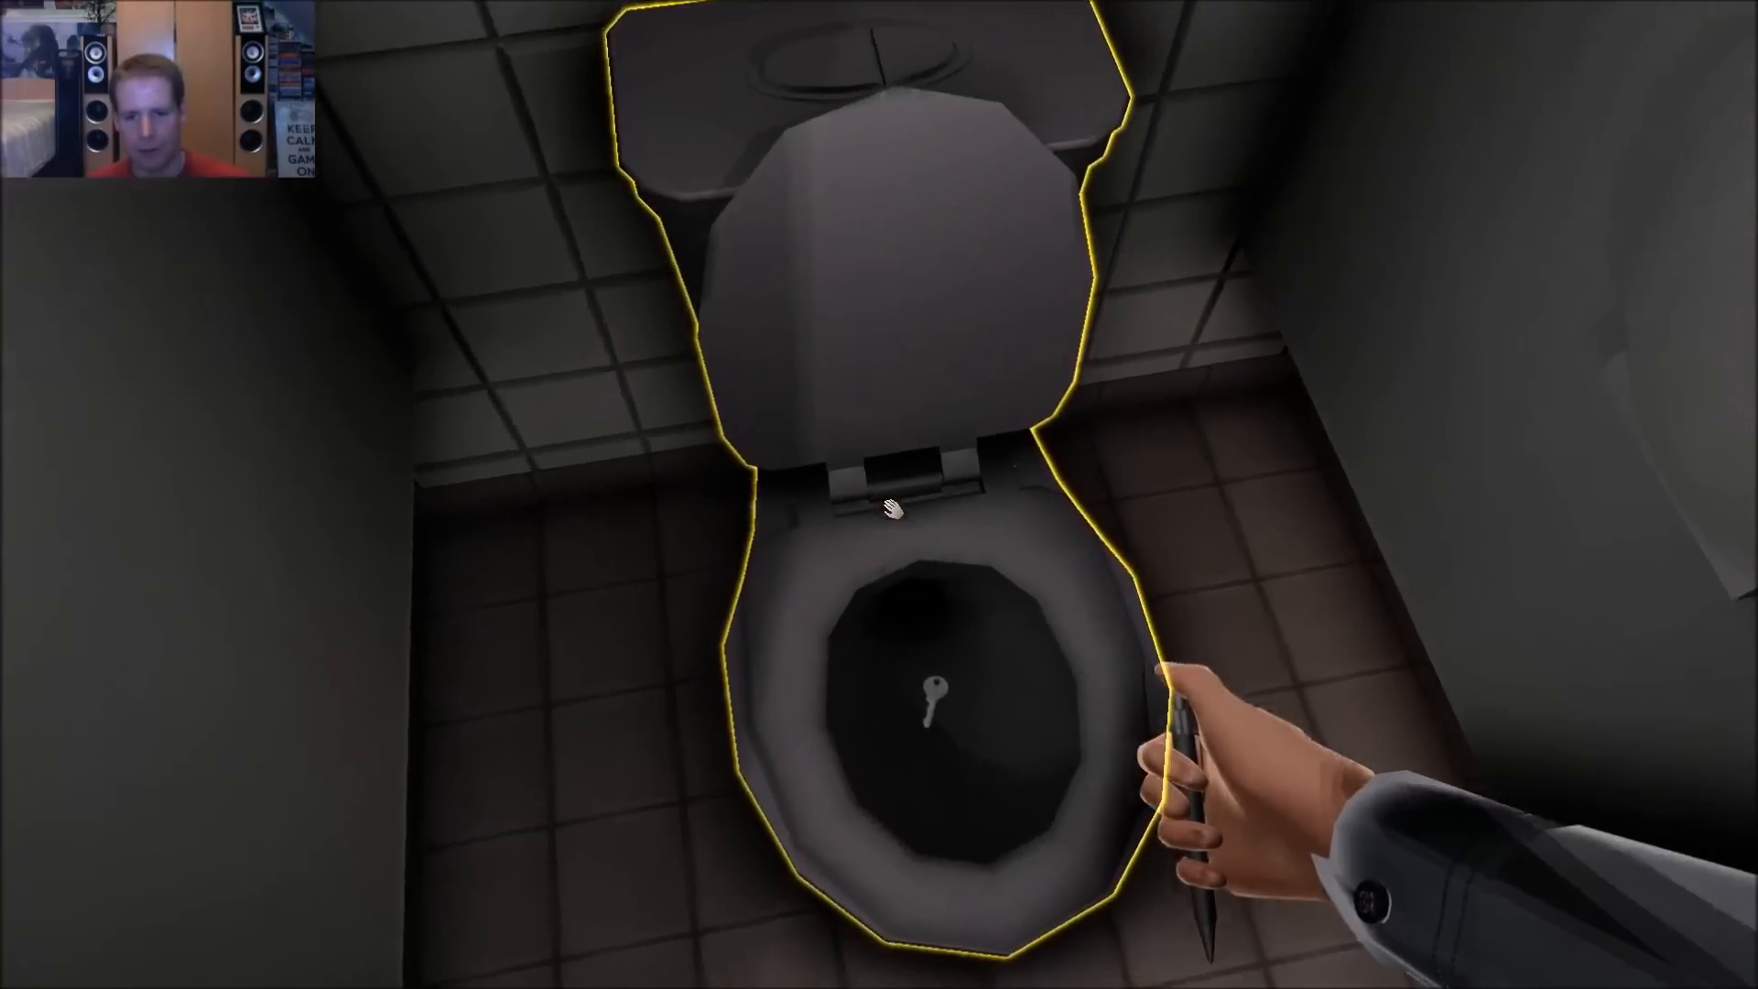
left_click(886, 510)
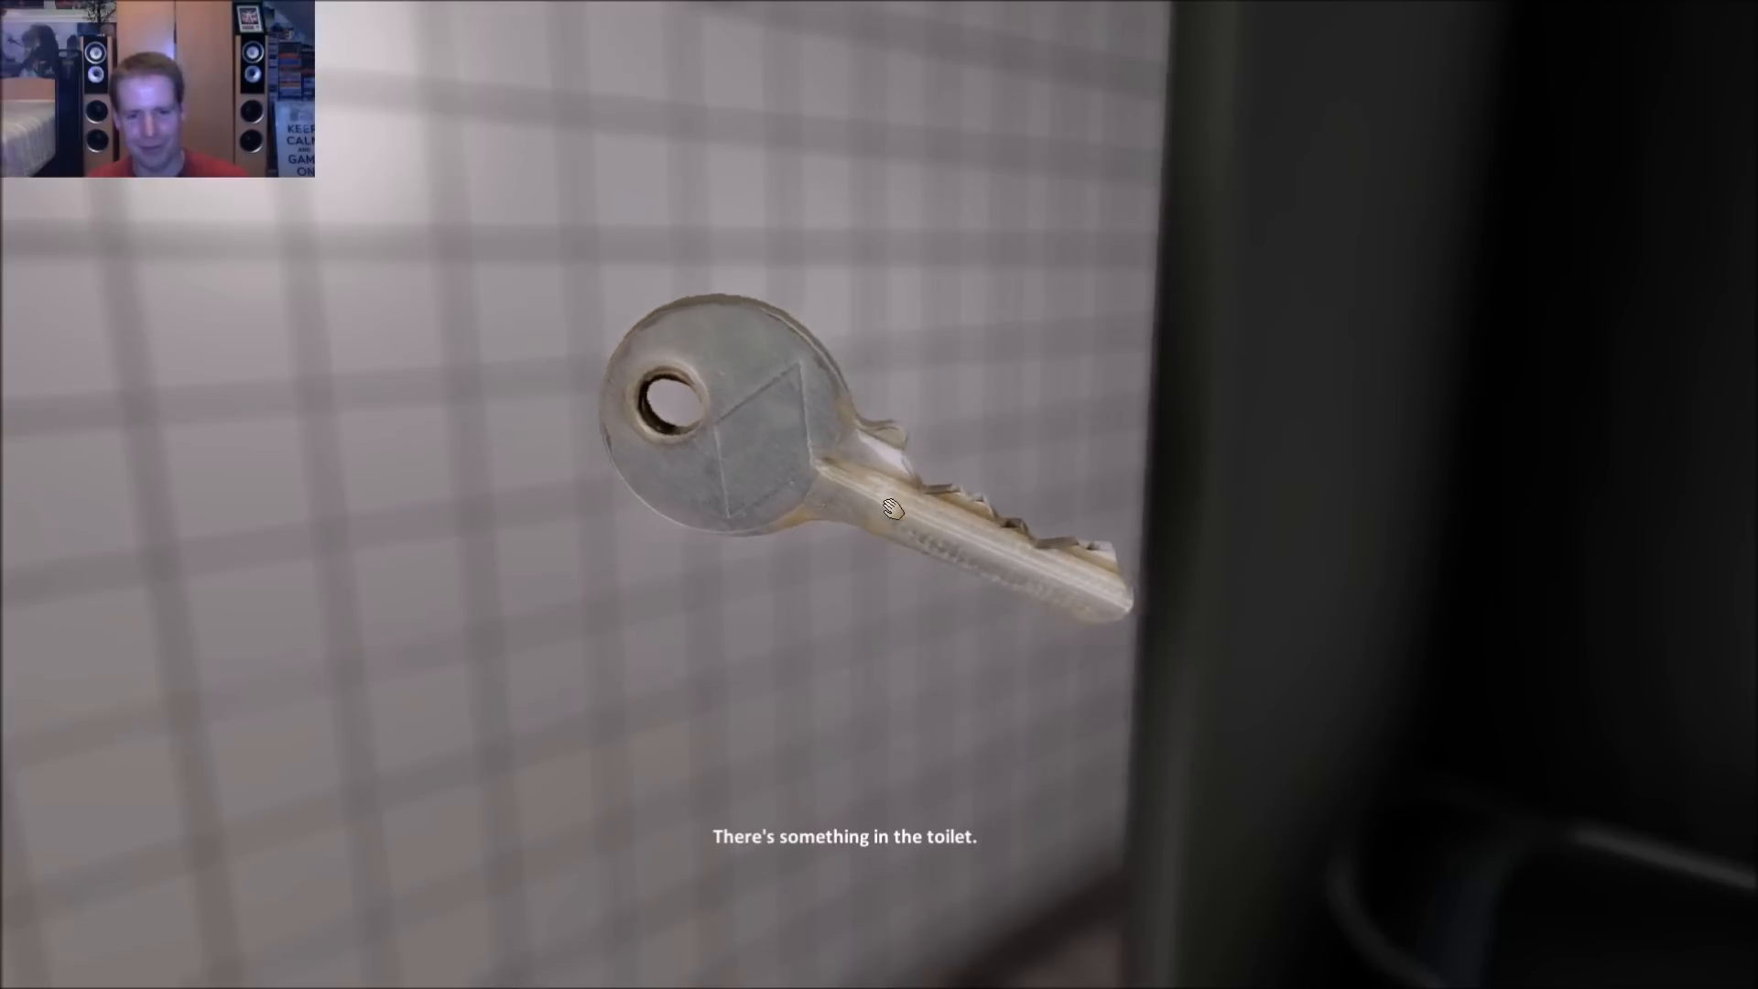
left_click(889, 508)
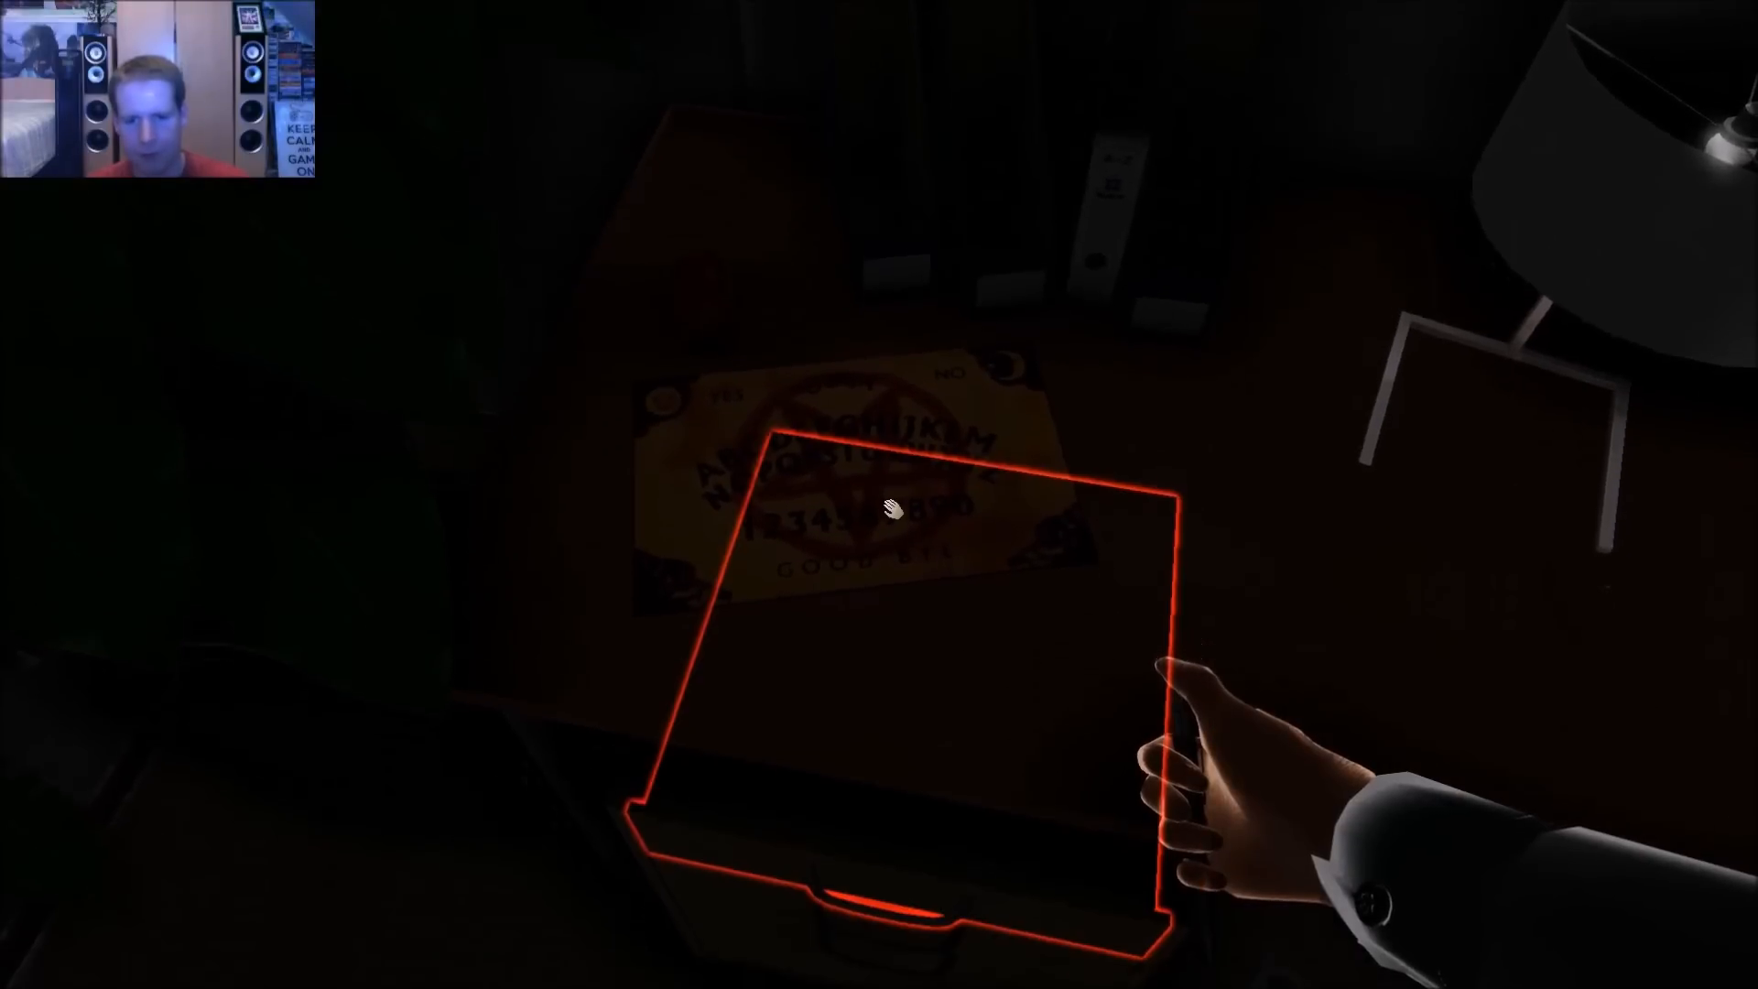
mouse_move(878, 495)
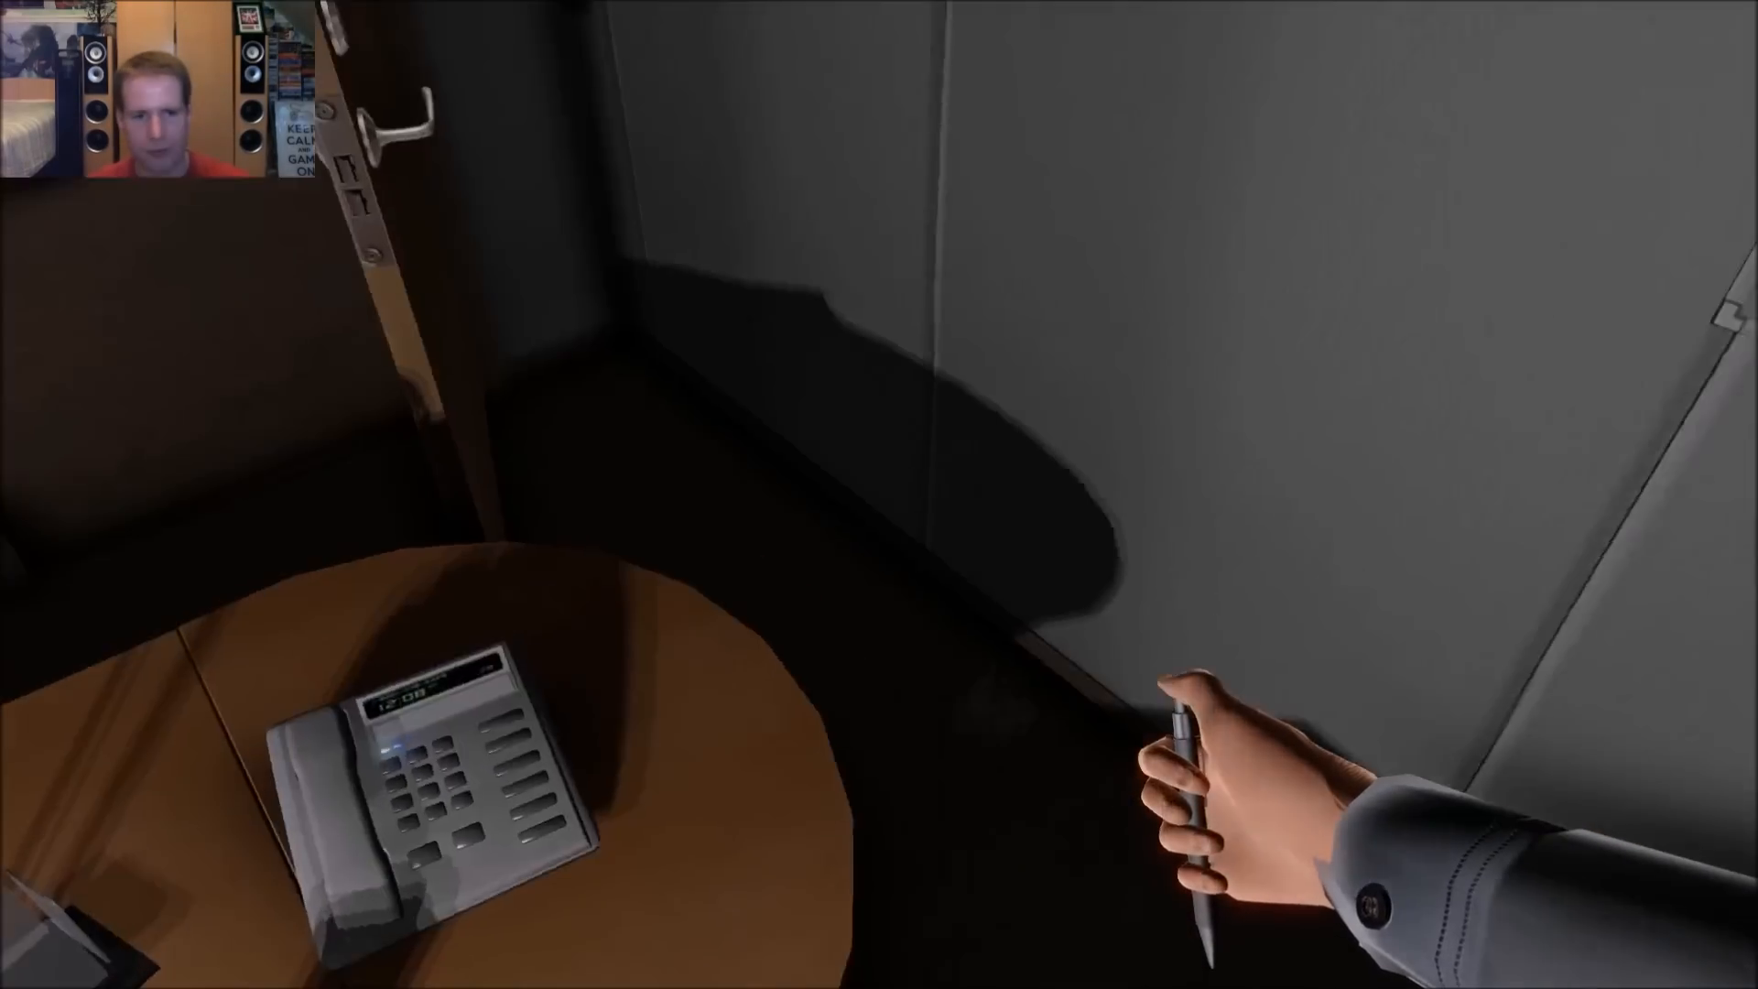
mouse_move(879, 494)
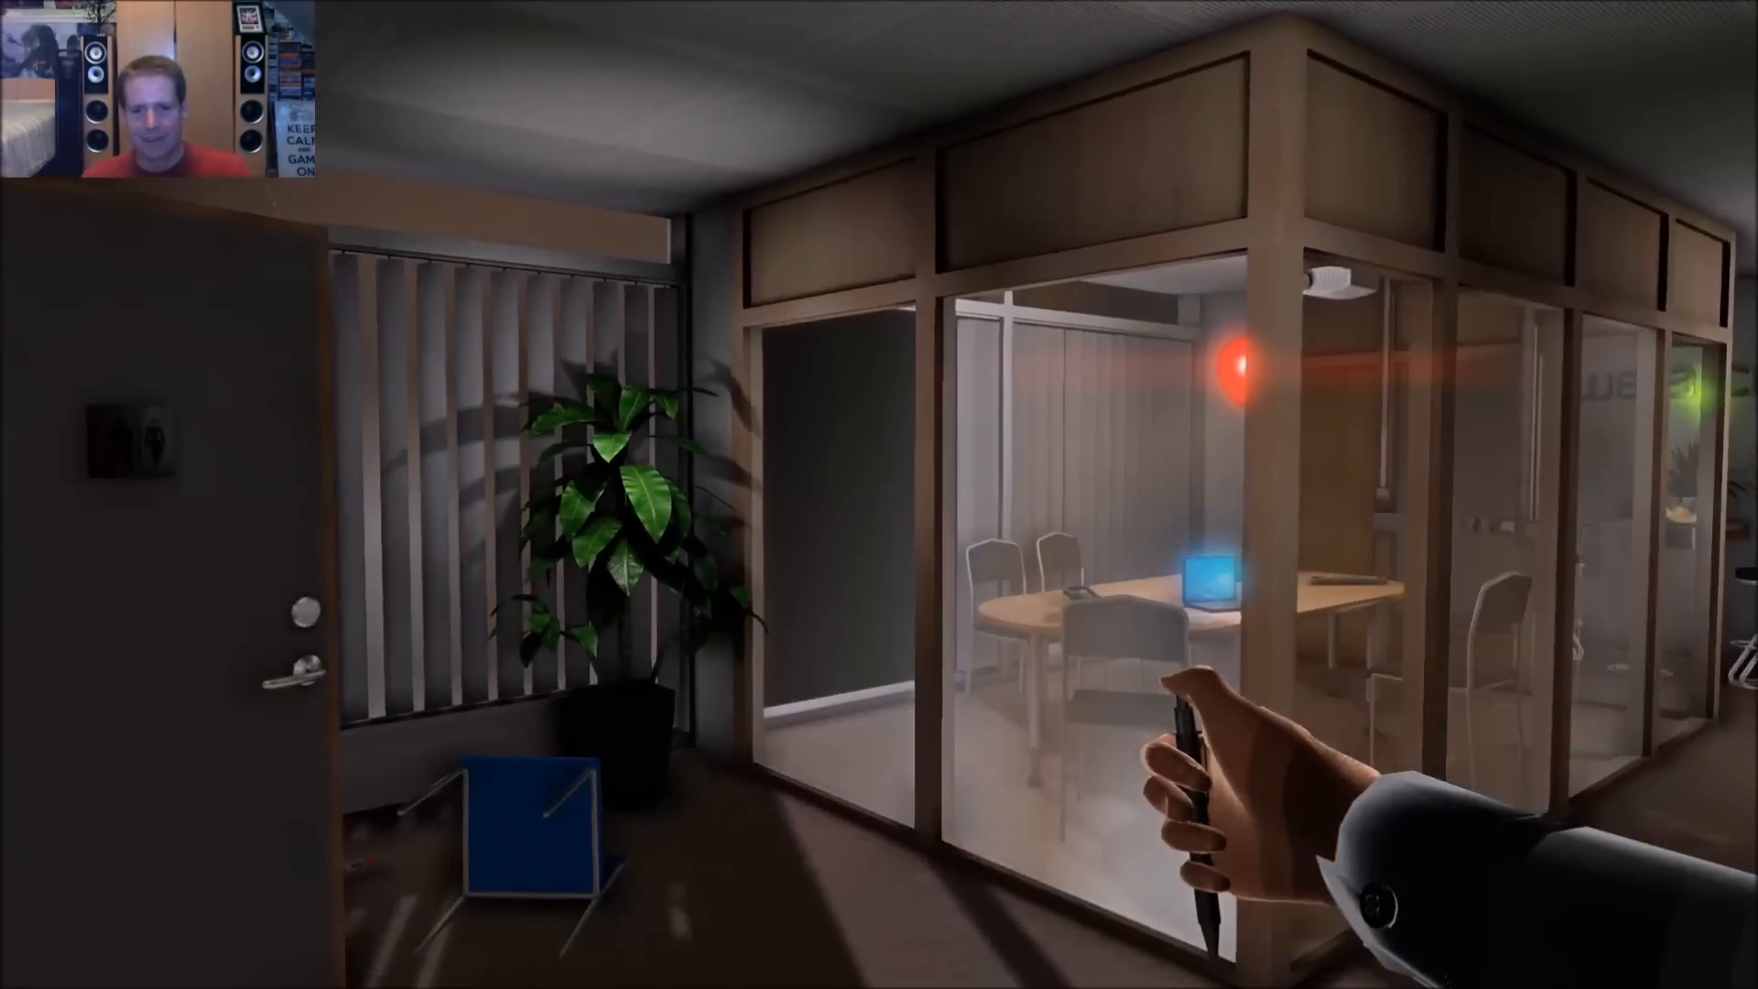
mouse_move(879, 494)
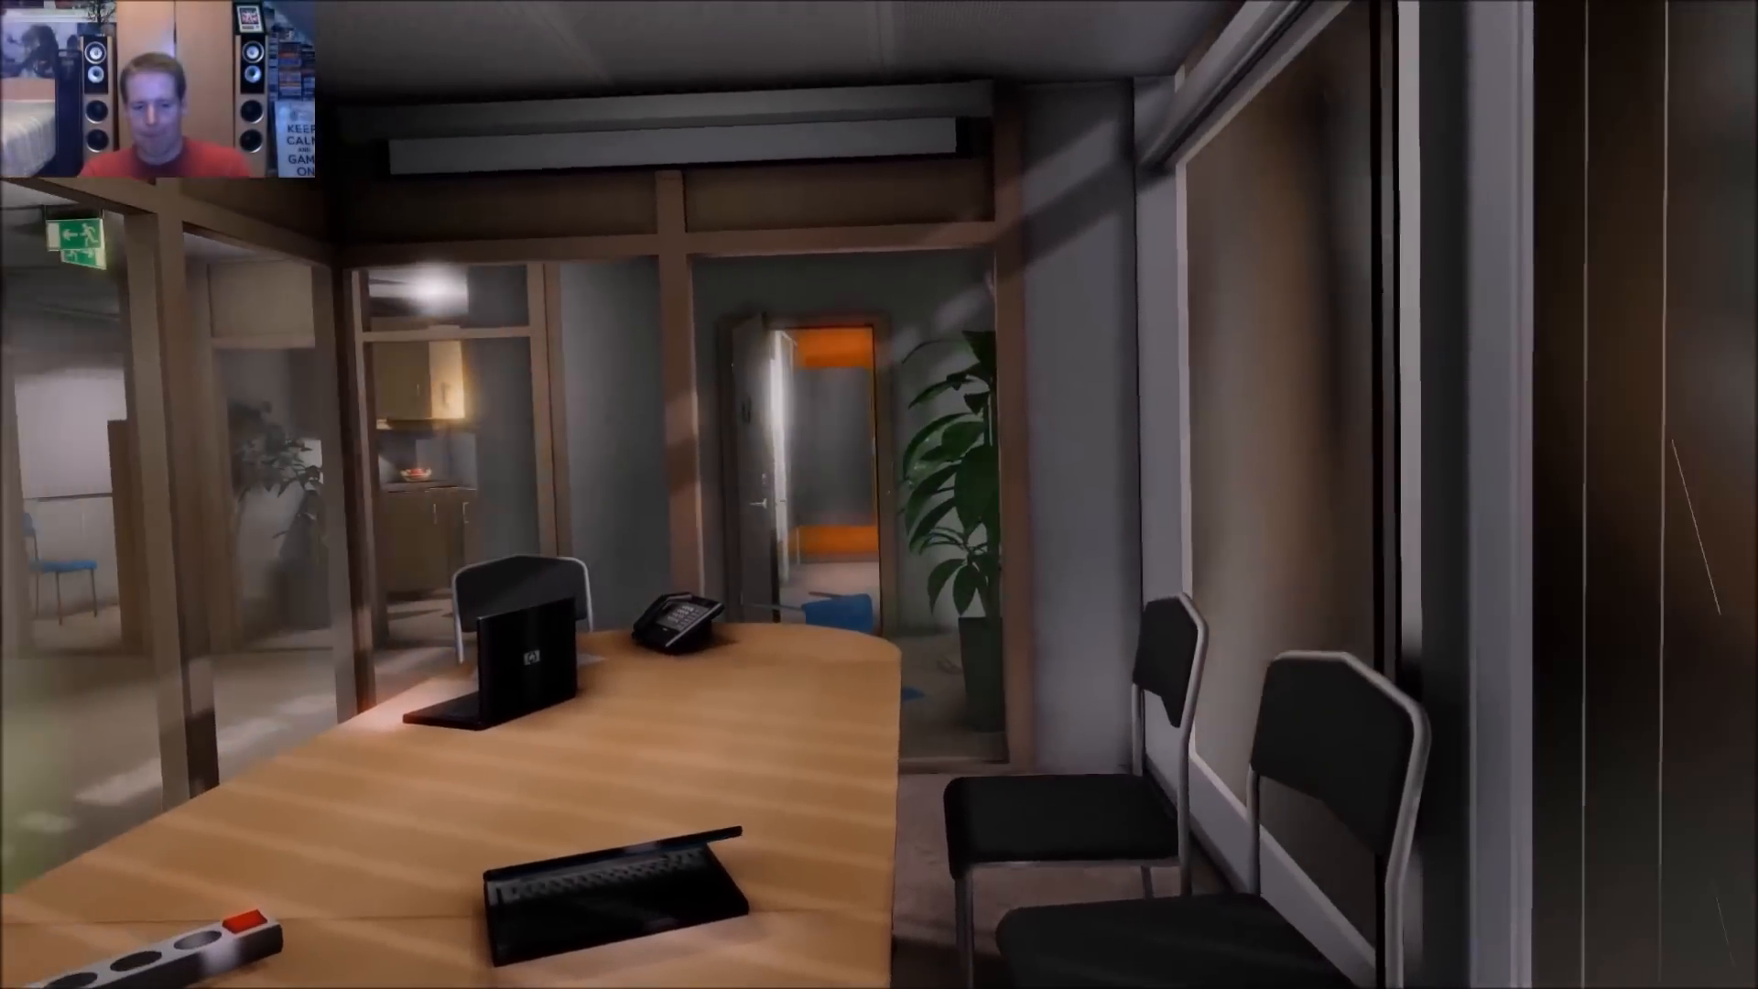
mouse_move(879, 494)
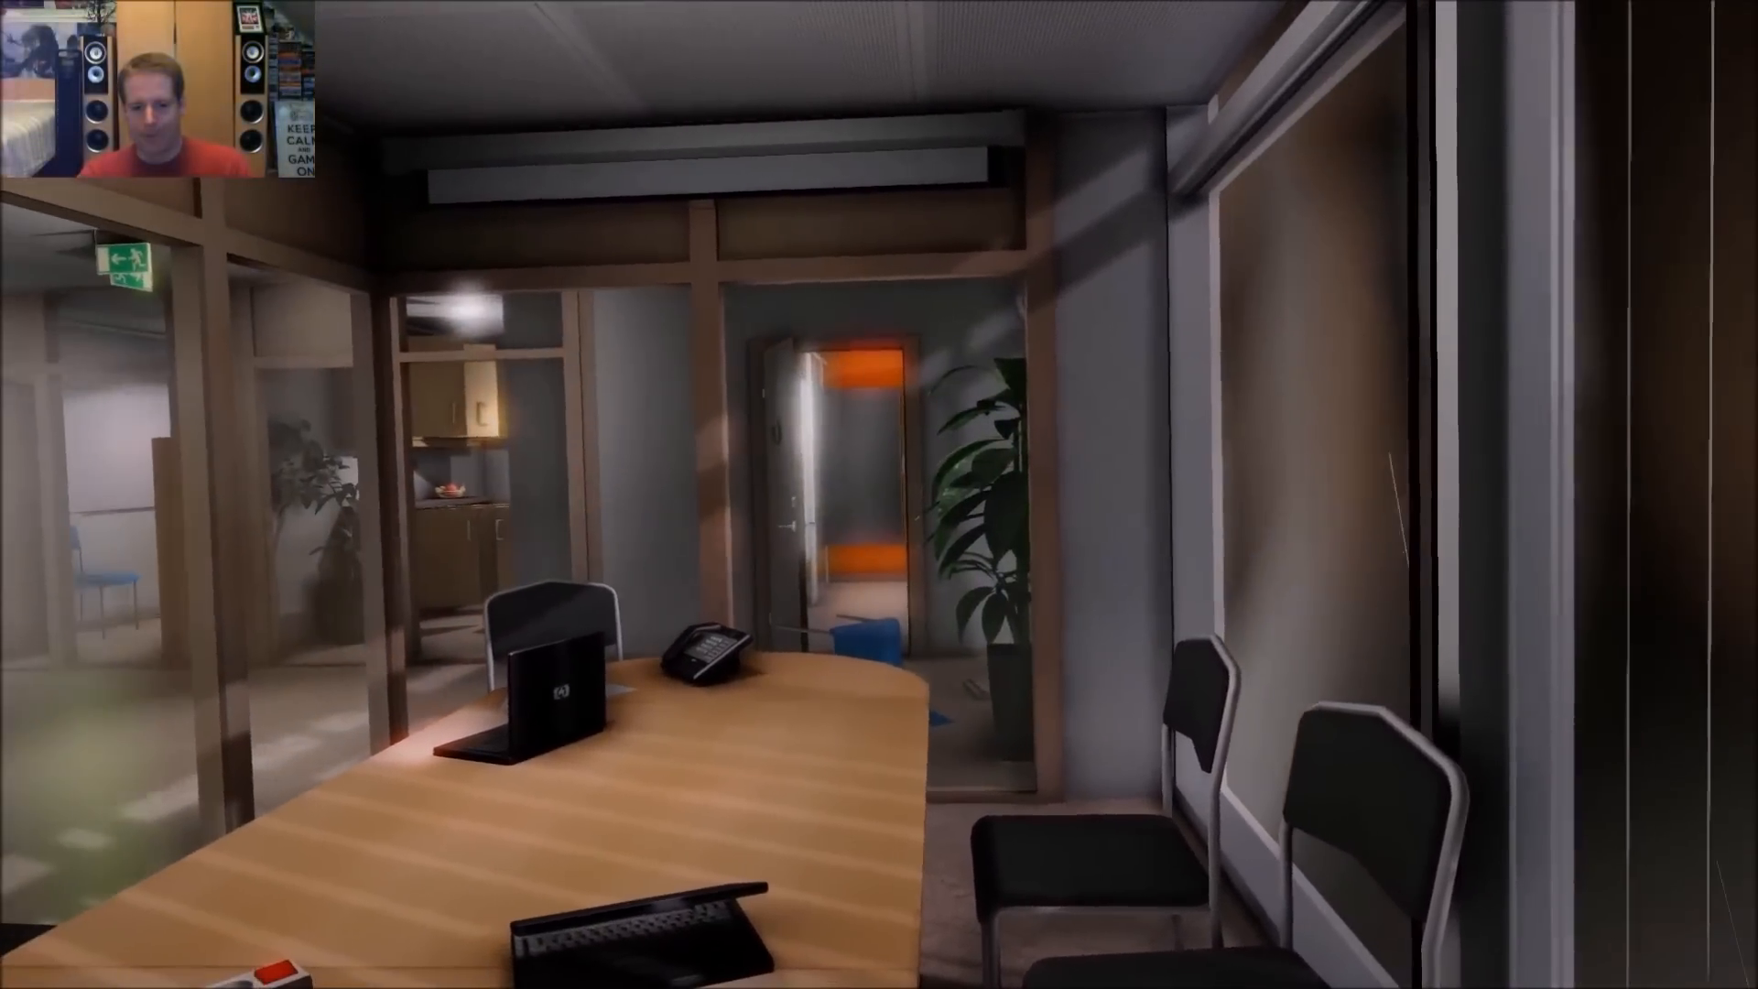
mouse_move(879, 494)
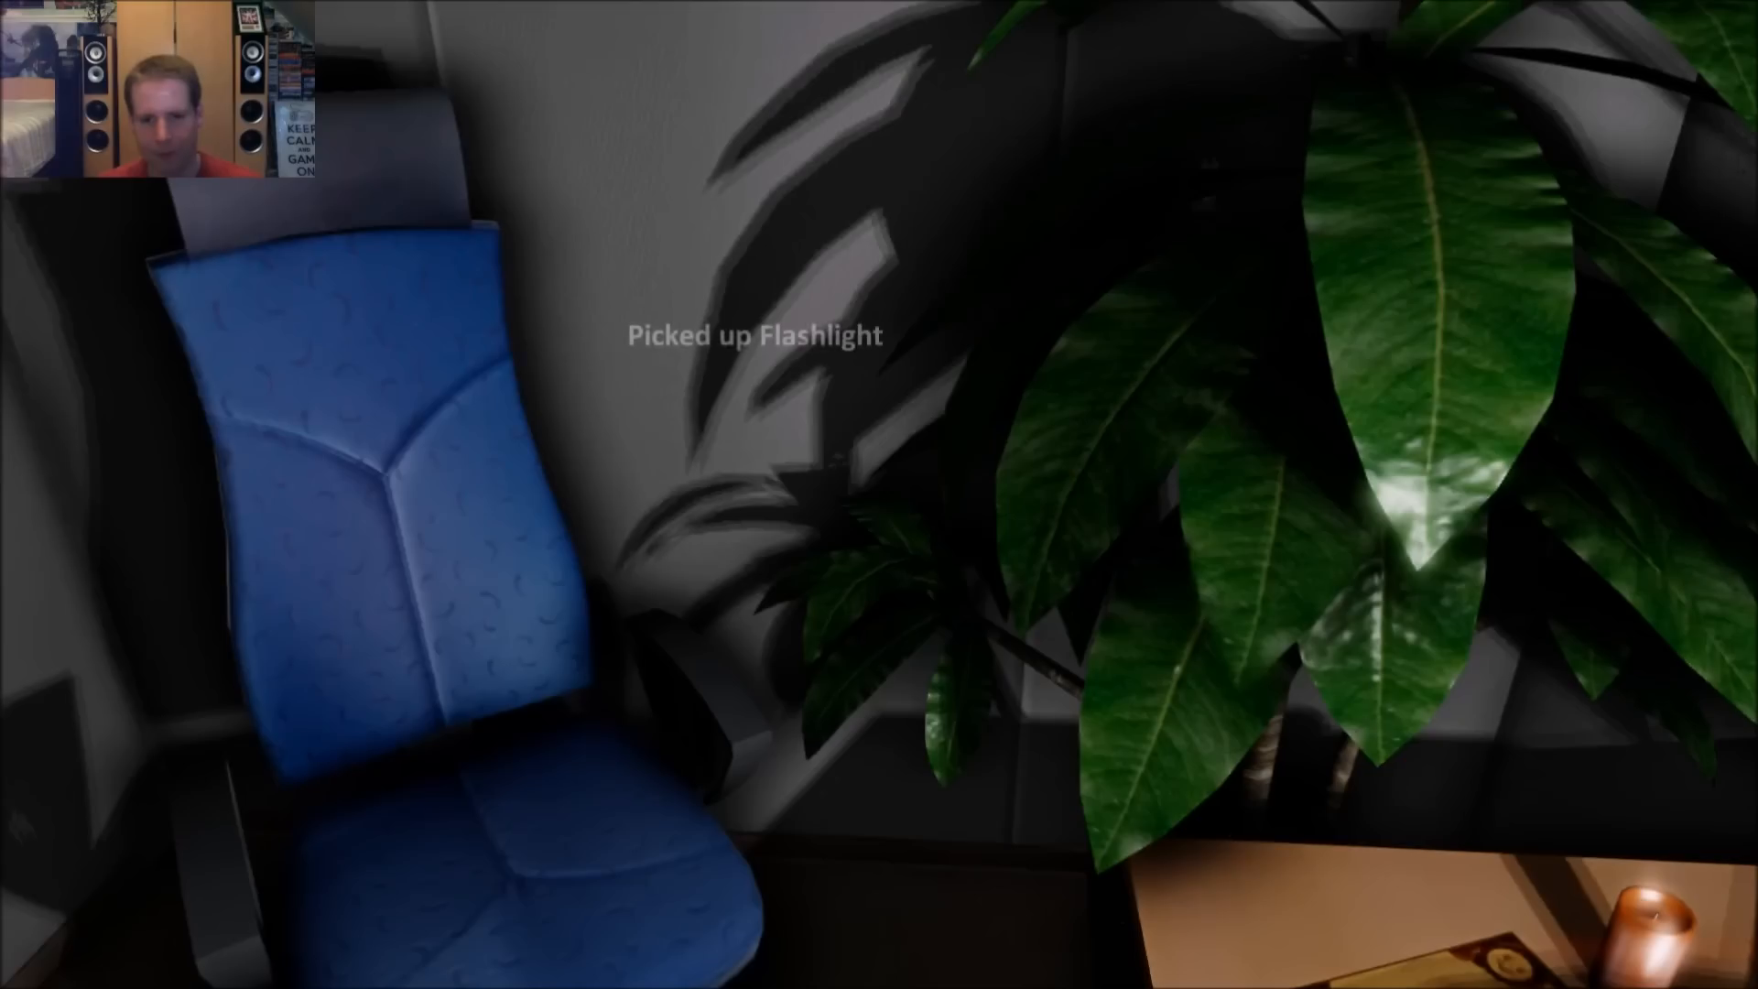
mouse_move(879, 505)
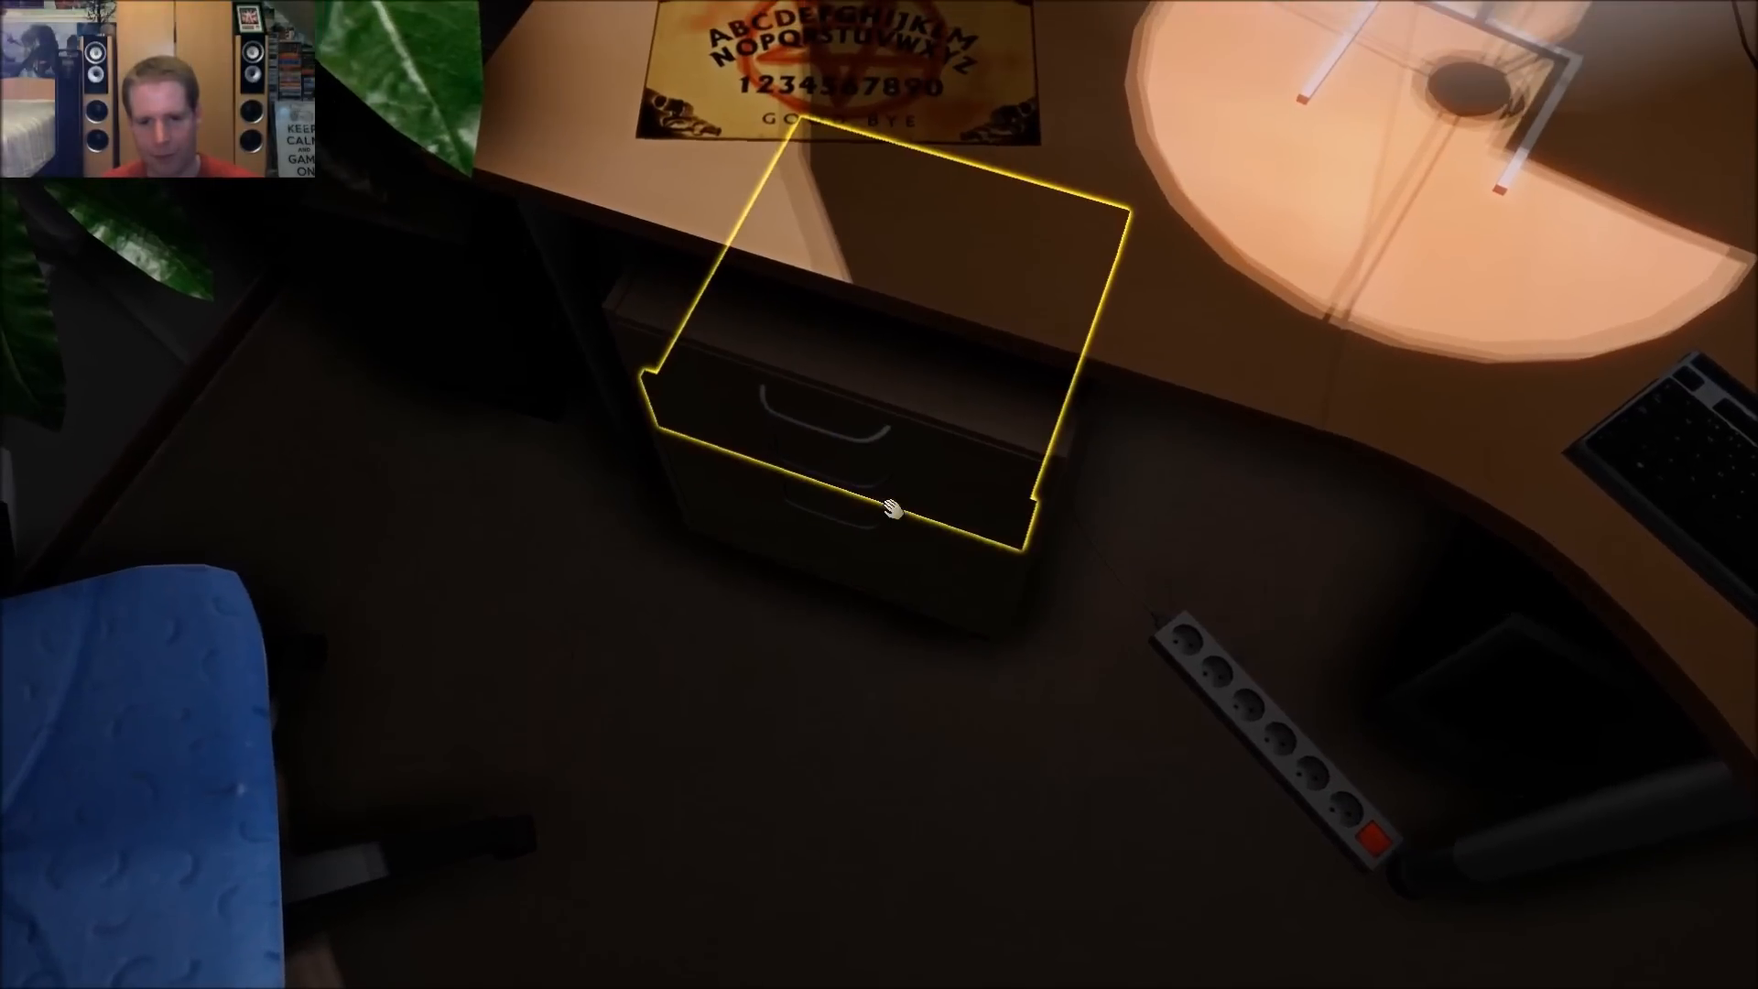
left_click(891, 511)
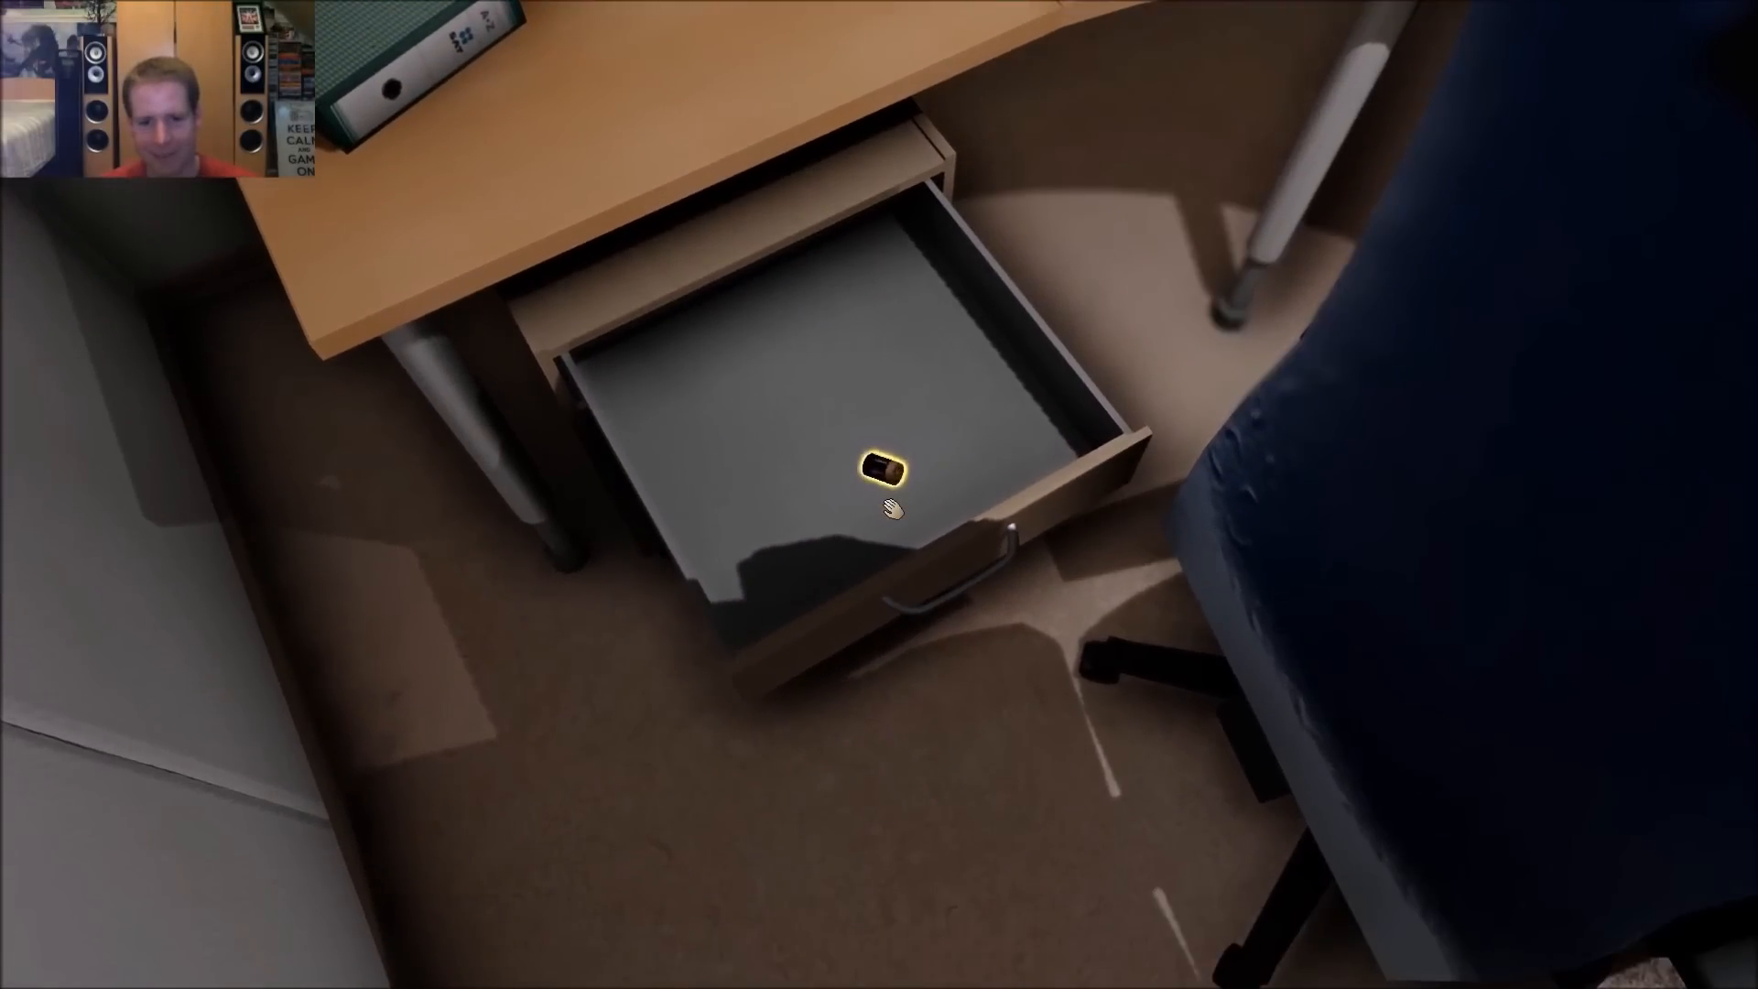
left_click(880, 465)
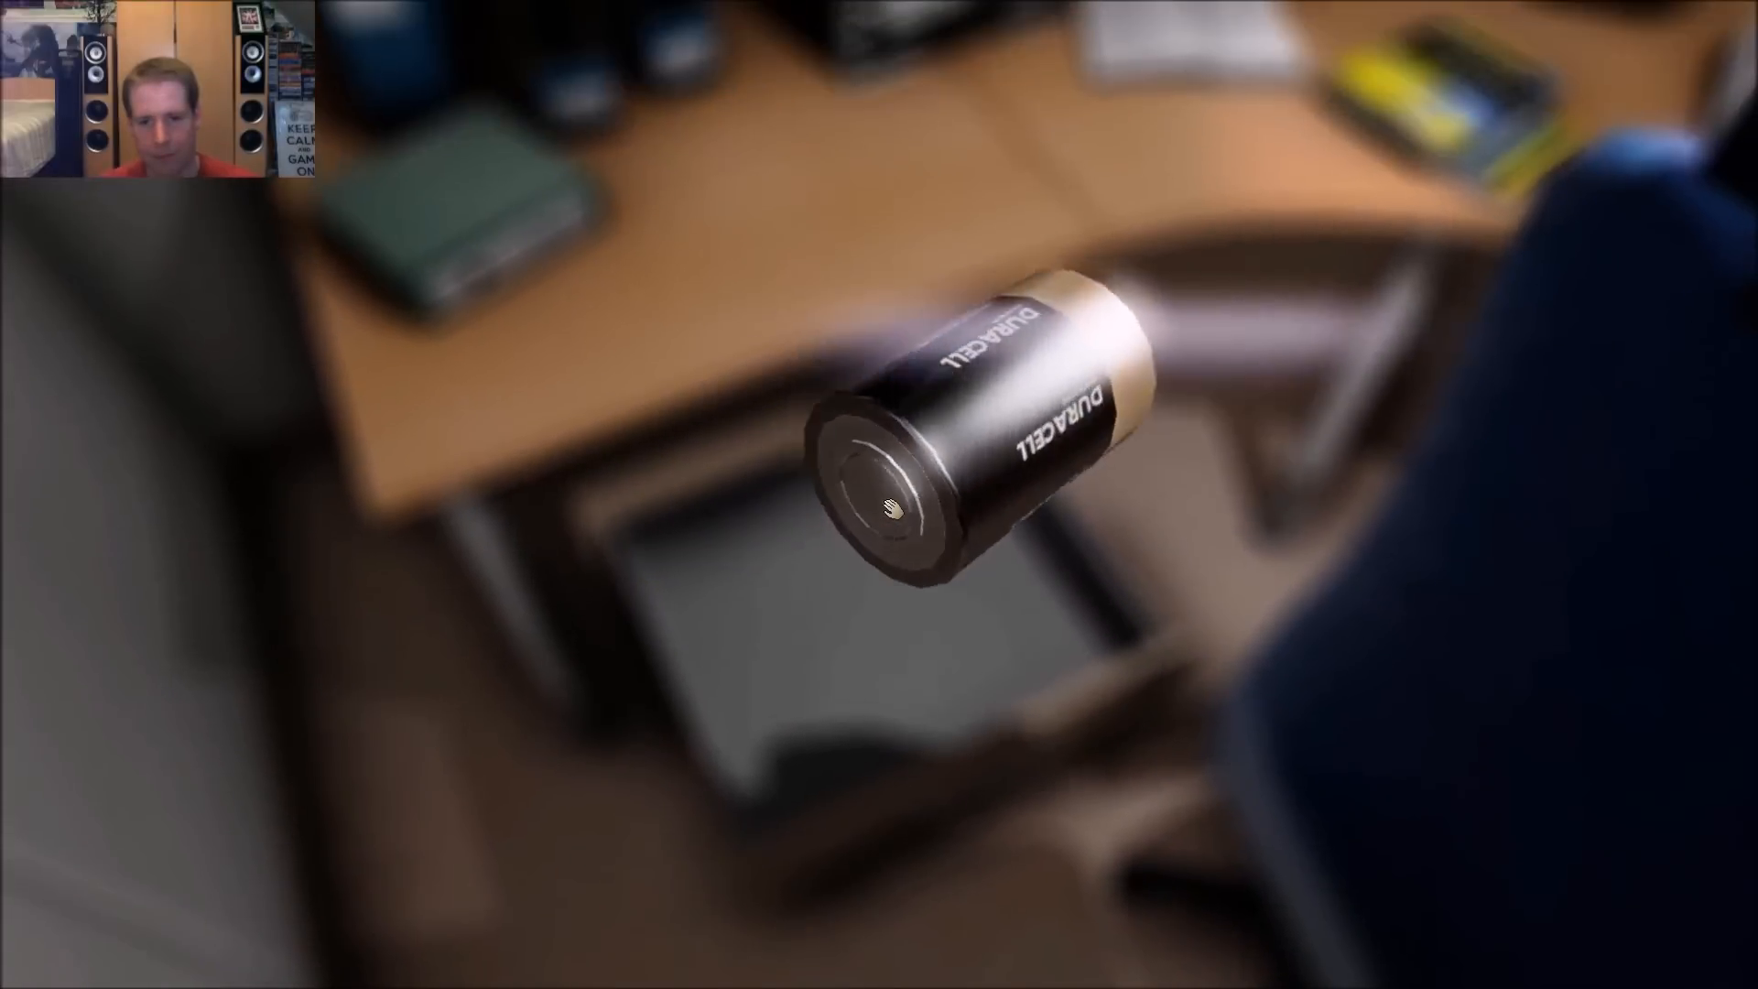
left_click(891, 510)
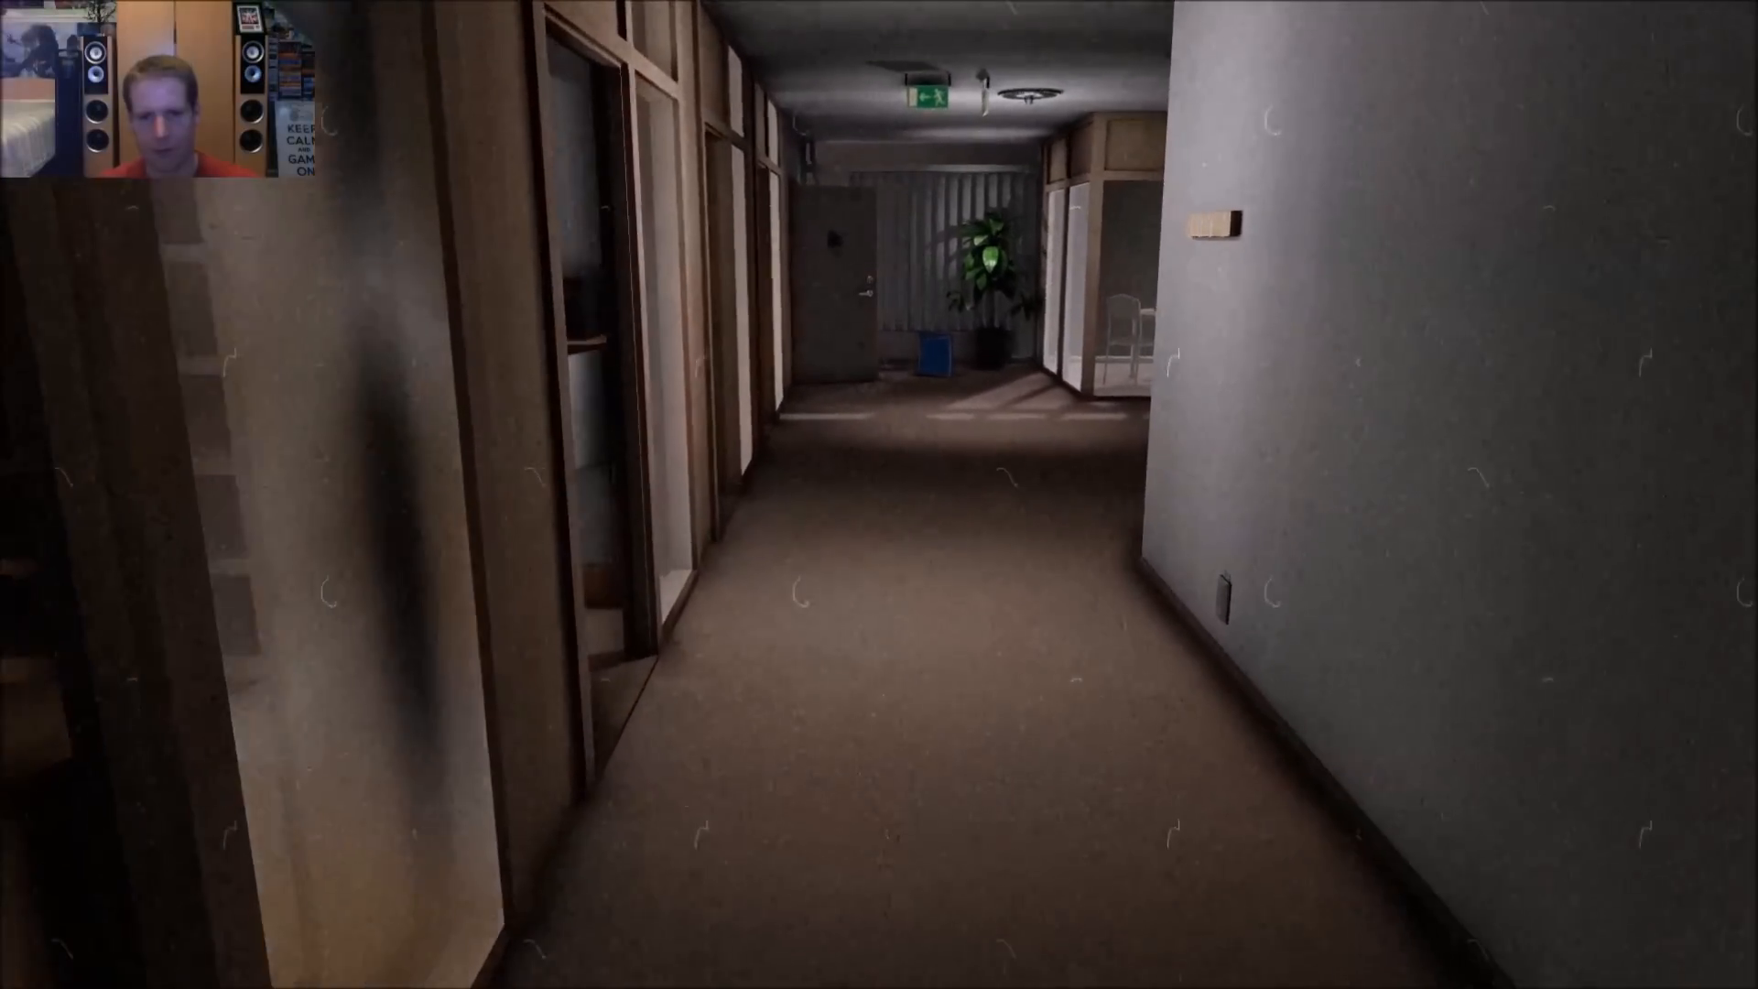
key("w")
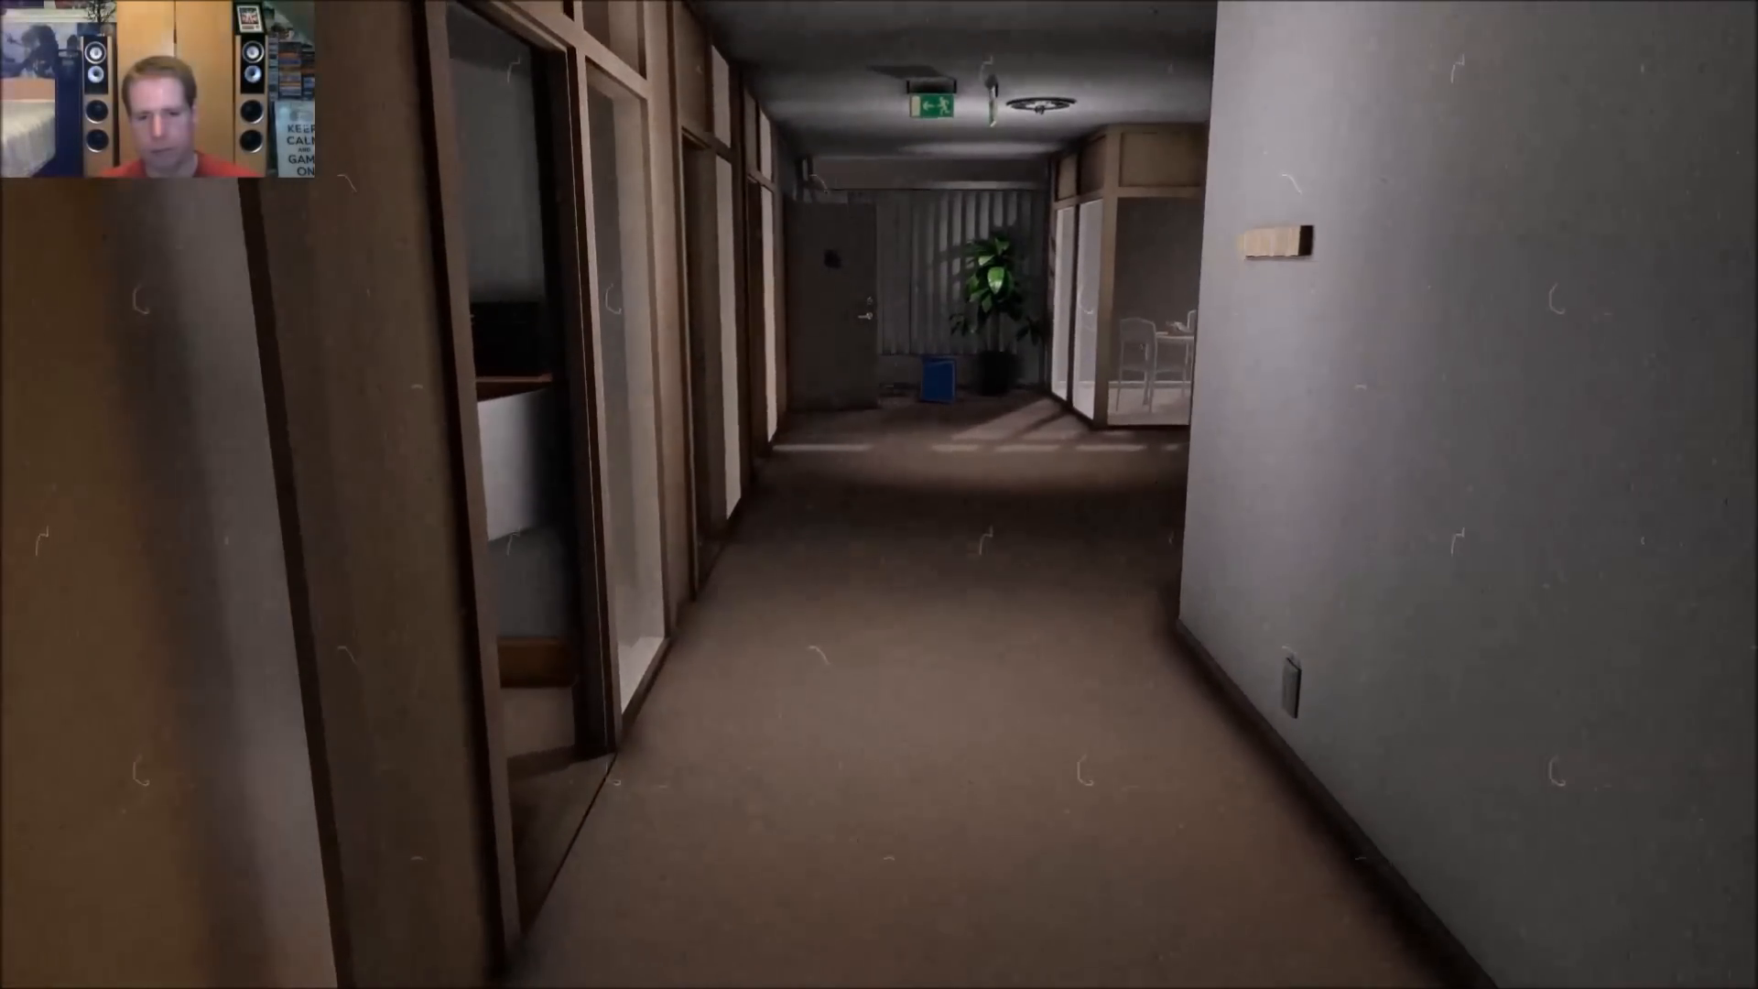
mouse_move(891, 509)
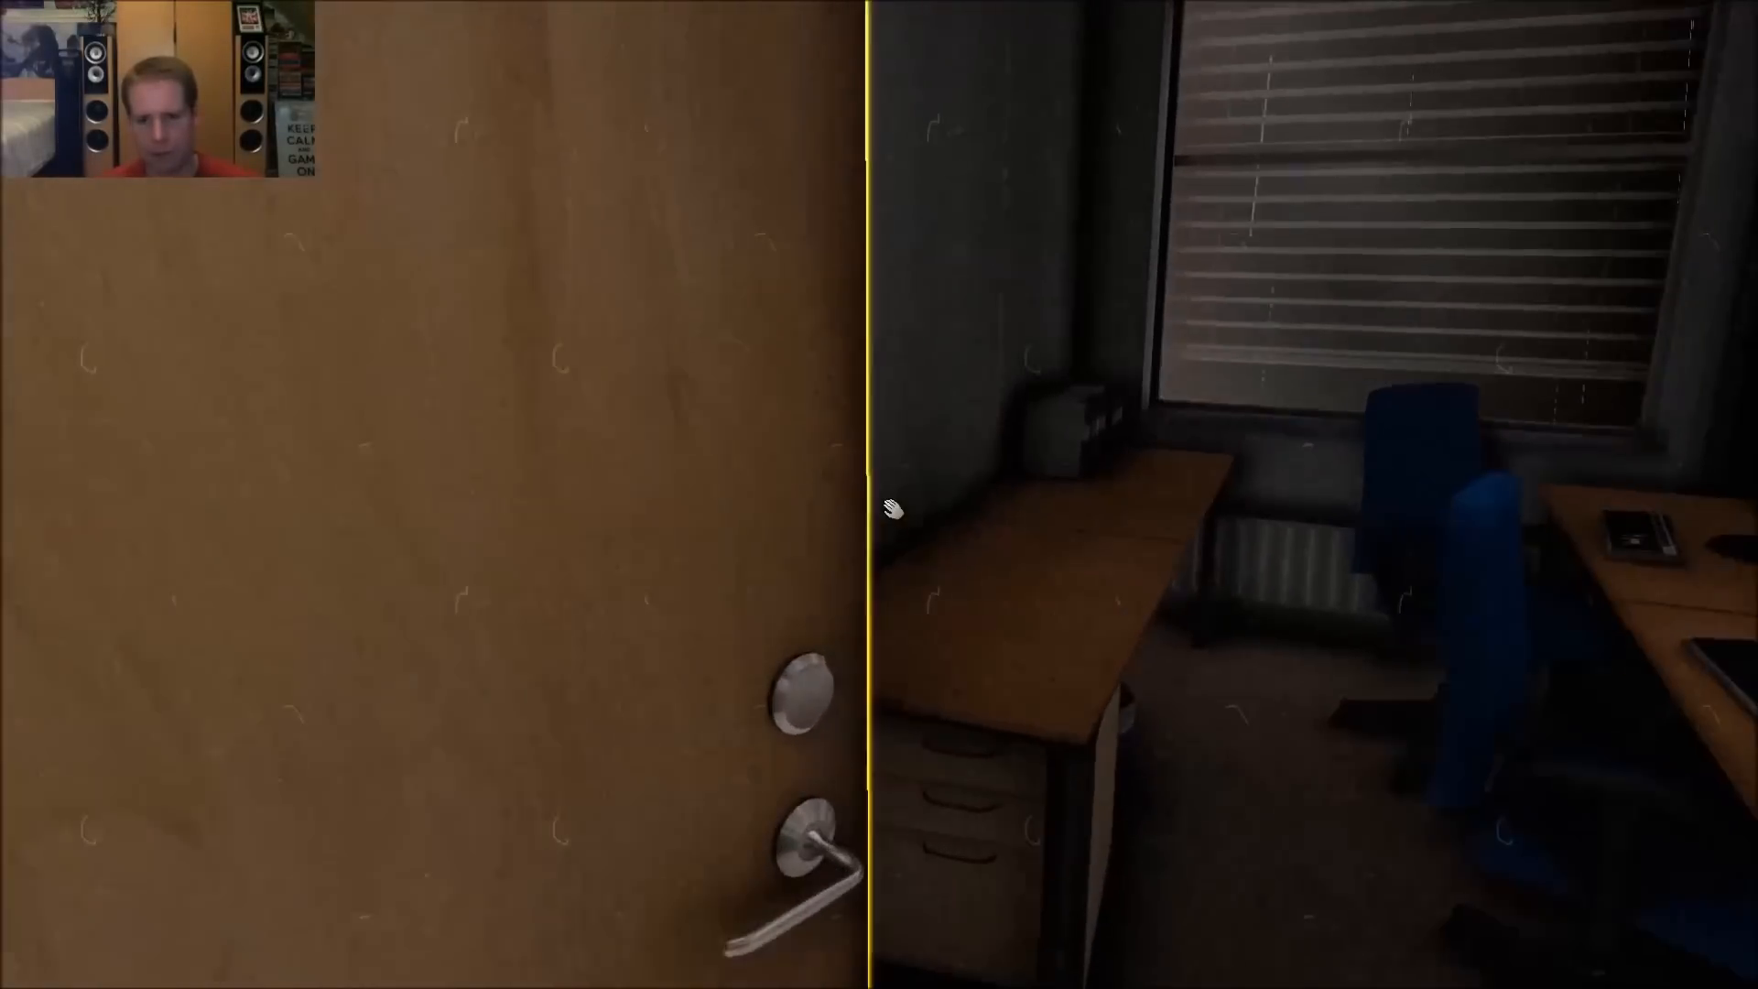